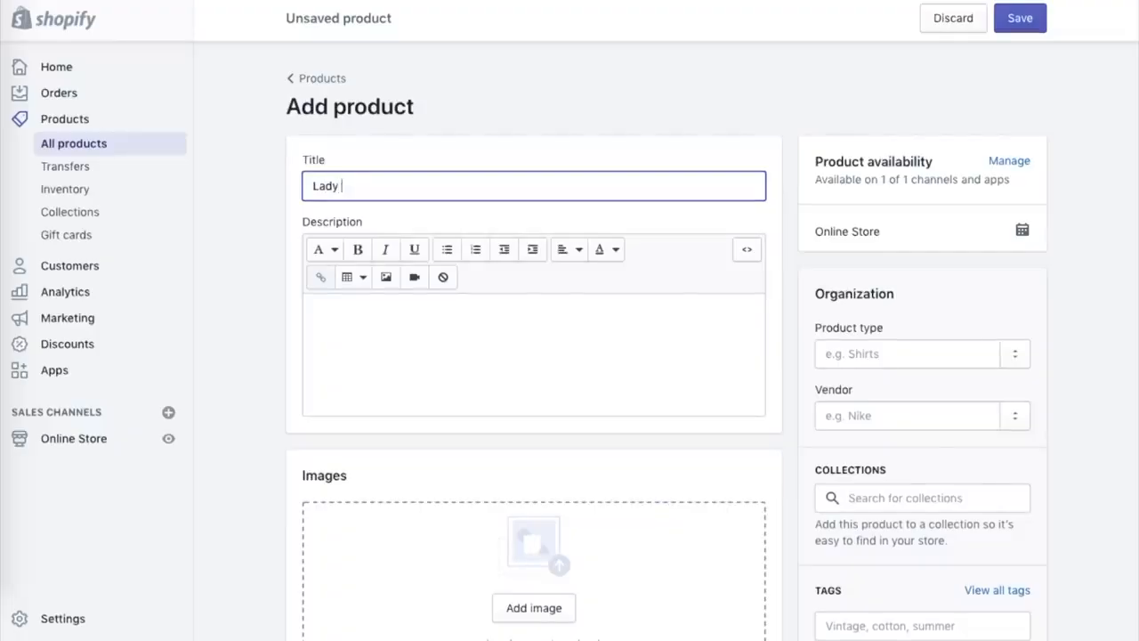
Step: Complete the new product's title as 'Lady Set'
type("Set")
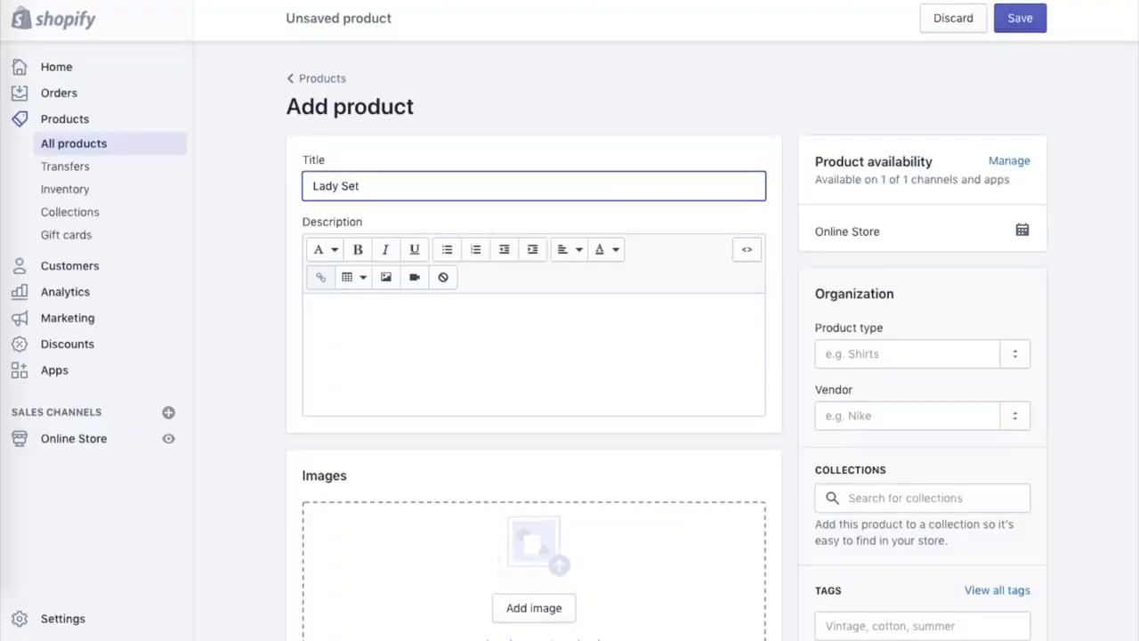
mouse_move(423, 240)
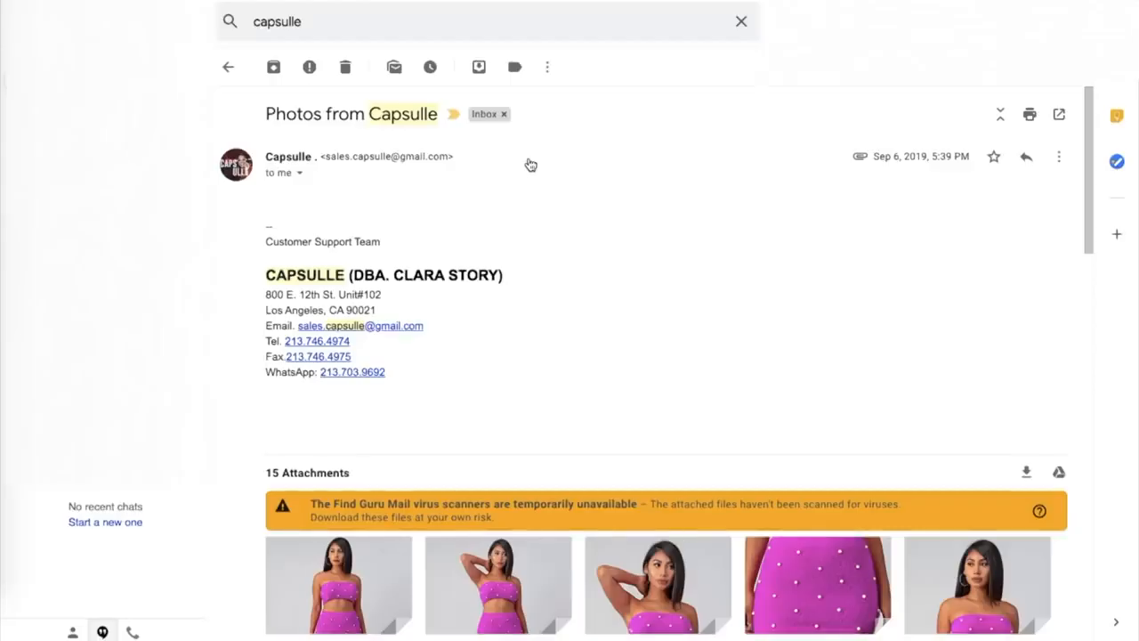
Step: Download a product photo from the supplier's Gmail message and find the fabric reply
scroll("down", 3)
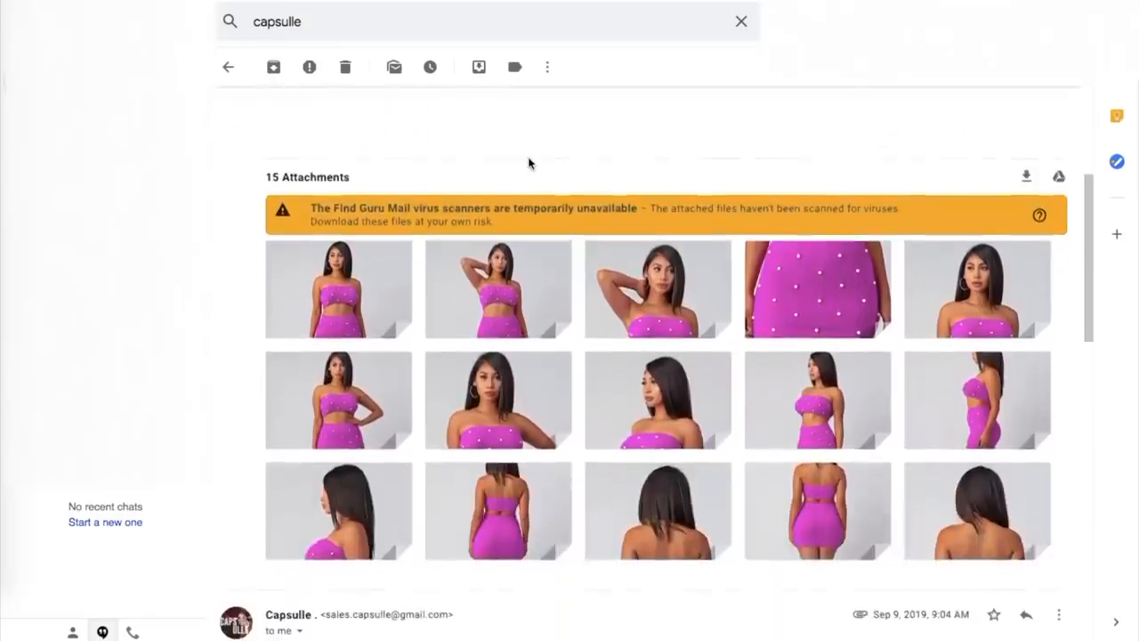
left_click(817, 289)
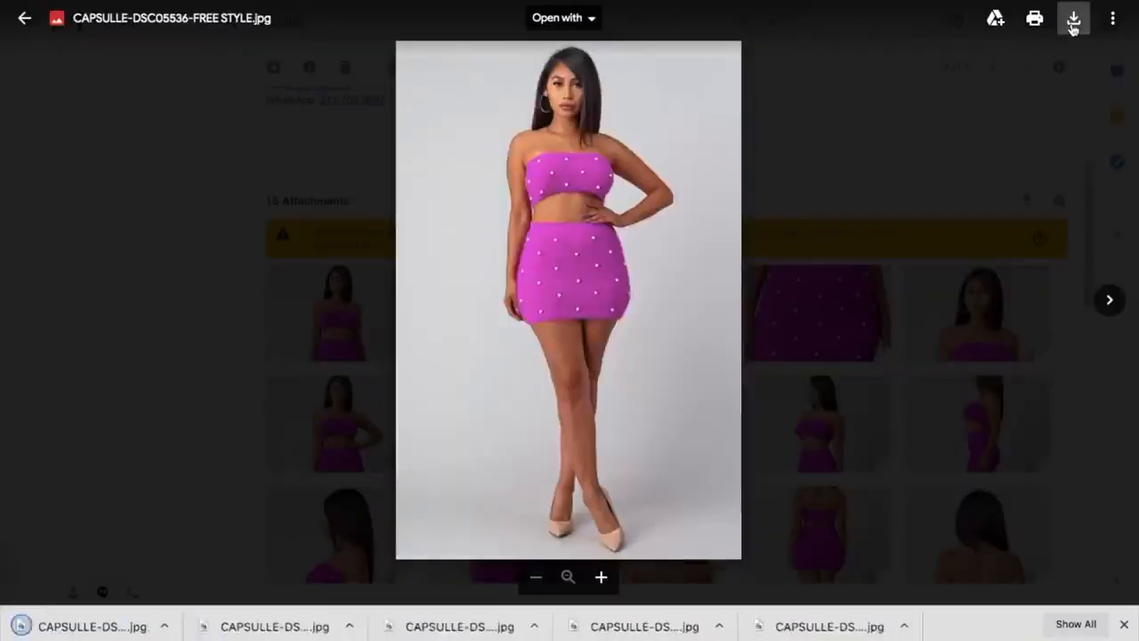
left_click(1109, 300)
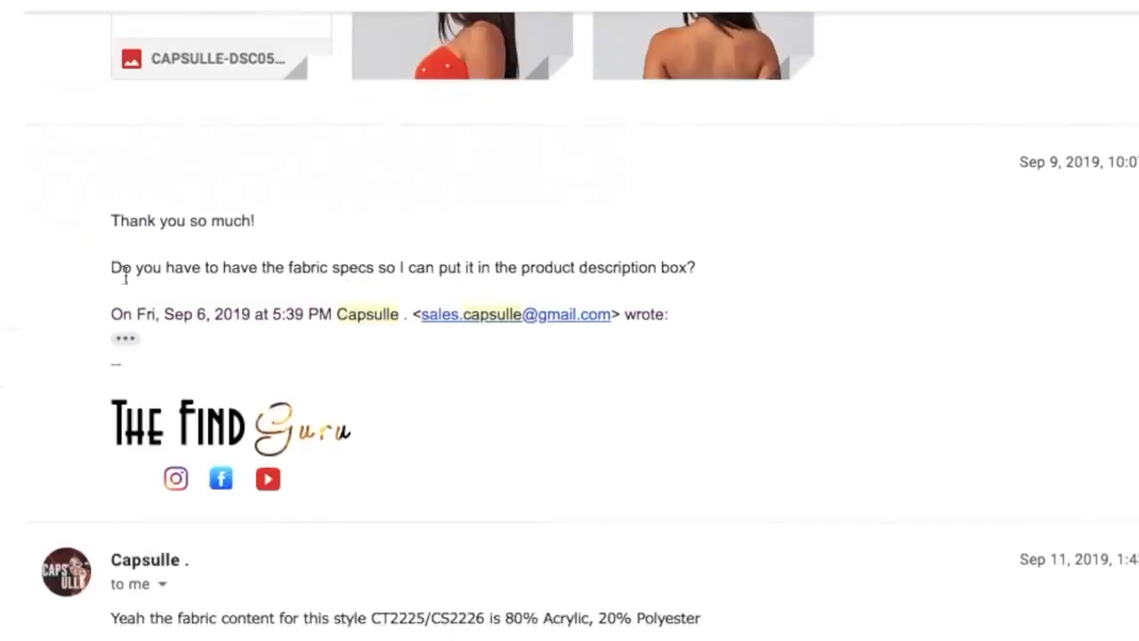
left_click_drag(115, 267, 689, 267)
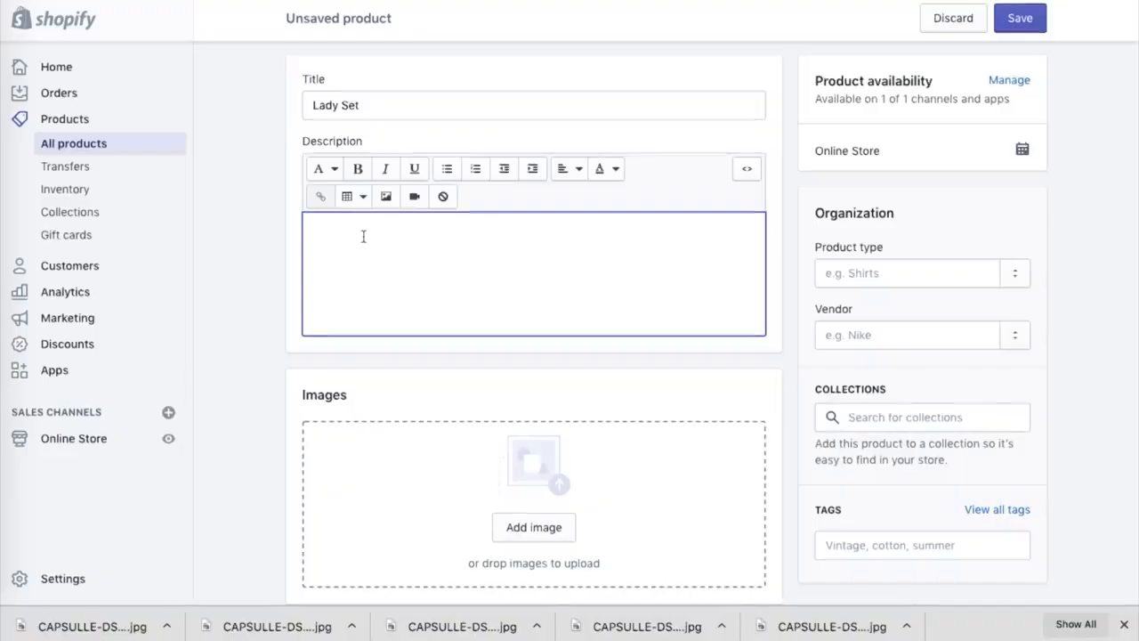
Step: Enter the 'Material: 80% Acrylic' description and start the price at 45
type("80% Acrylic")
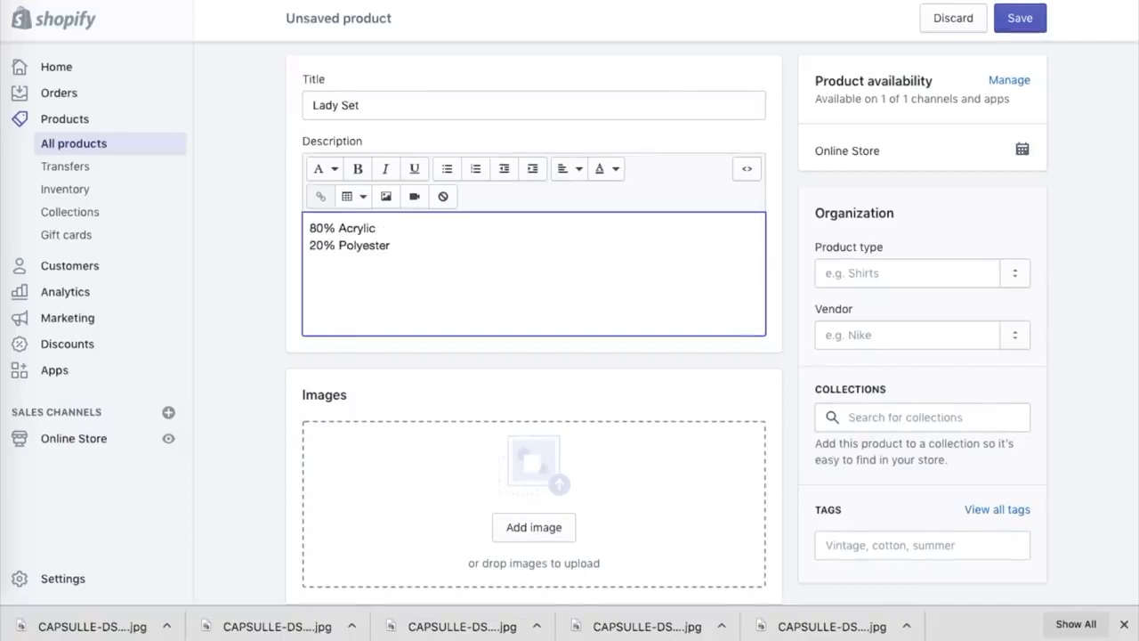
type("Material:")
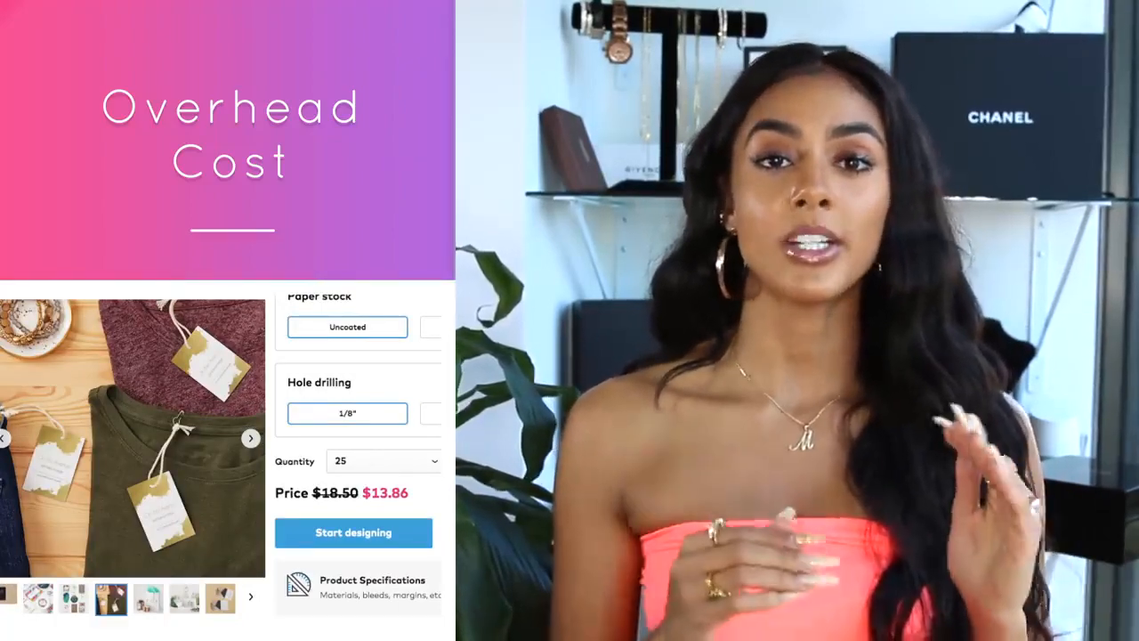
type("45.")
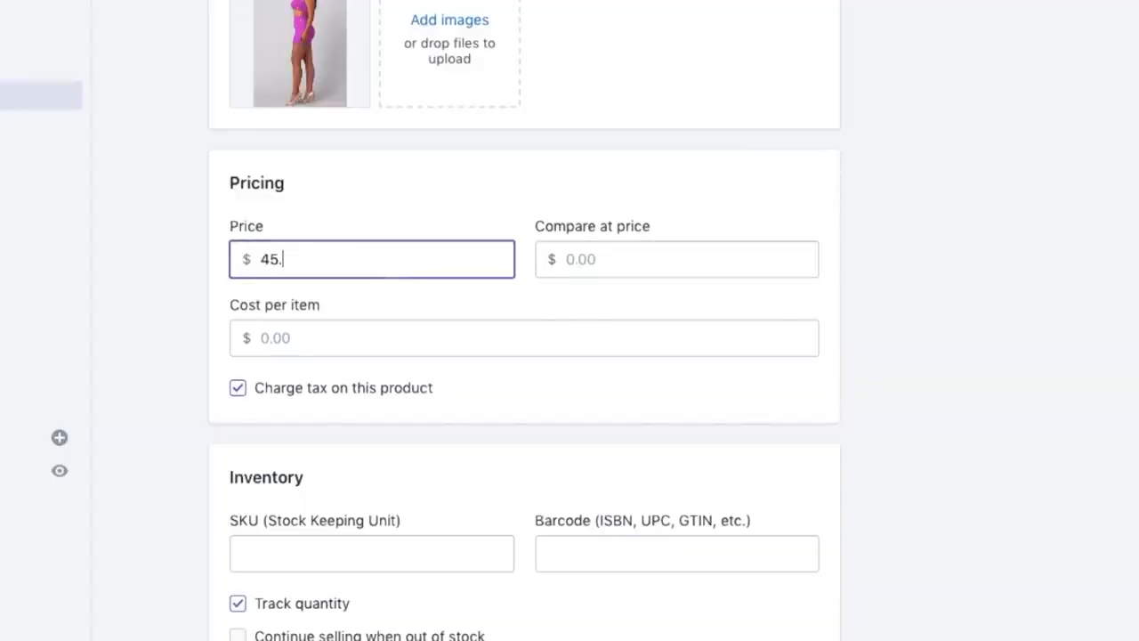
Step: Fill cost 23.50, SKU PP-LadySetP and quantity 6, then pick the weight unit
left_click(523, 338)
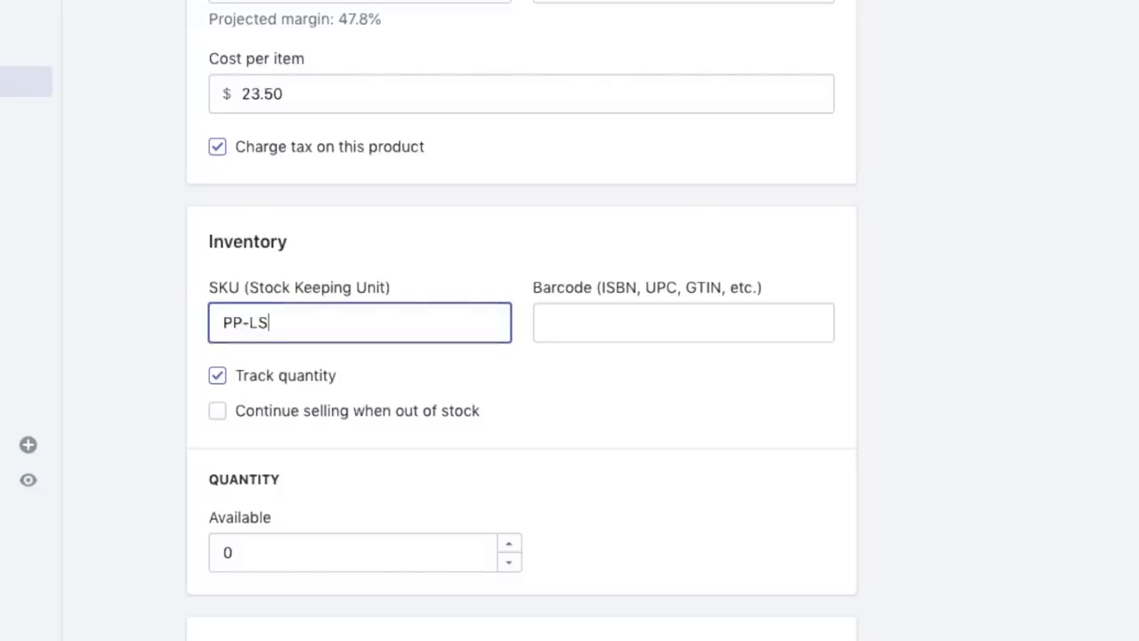
key("Backspace")
type("adySetP")
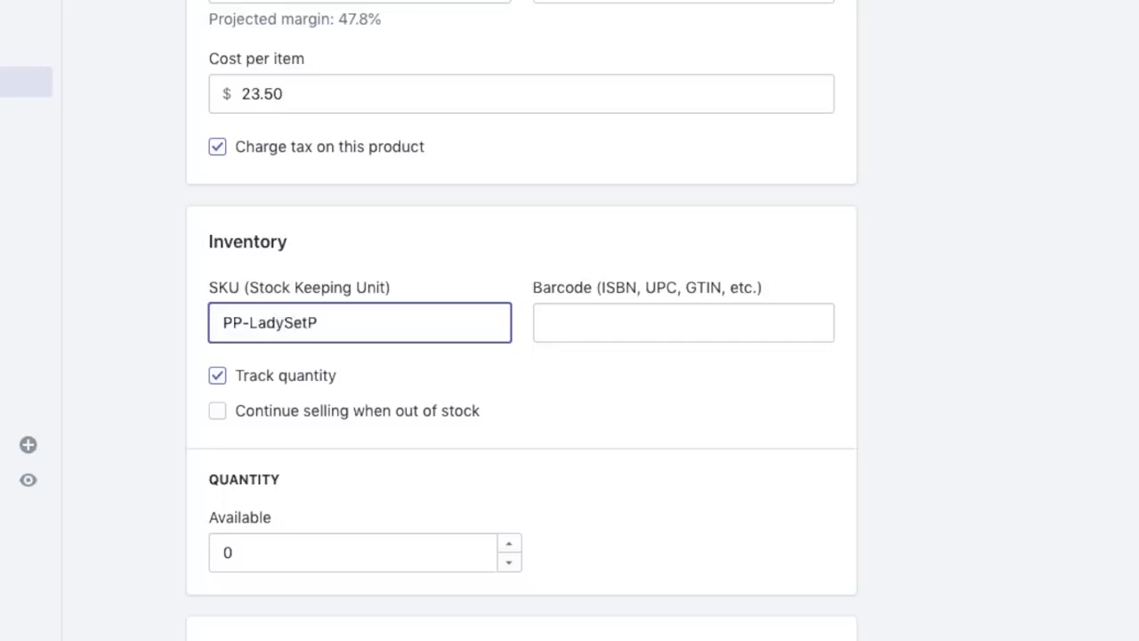
scroll("down", 3)
type("6")
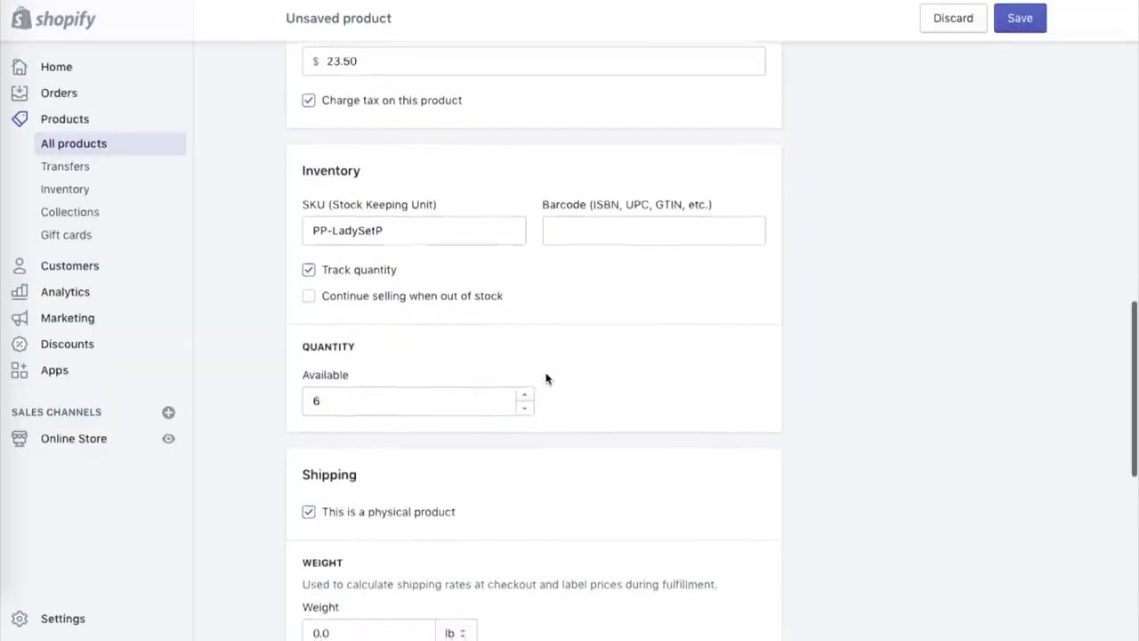
scroll("down", 3)
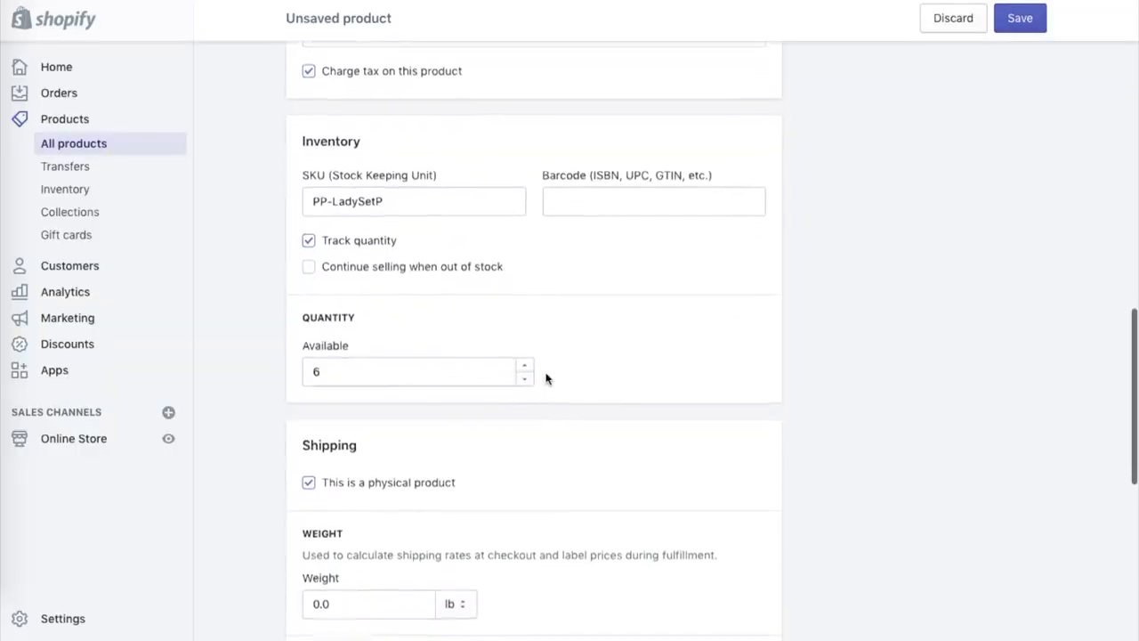
scroll("down", 3)
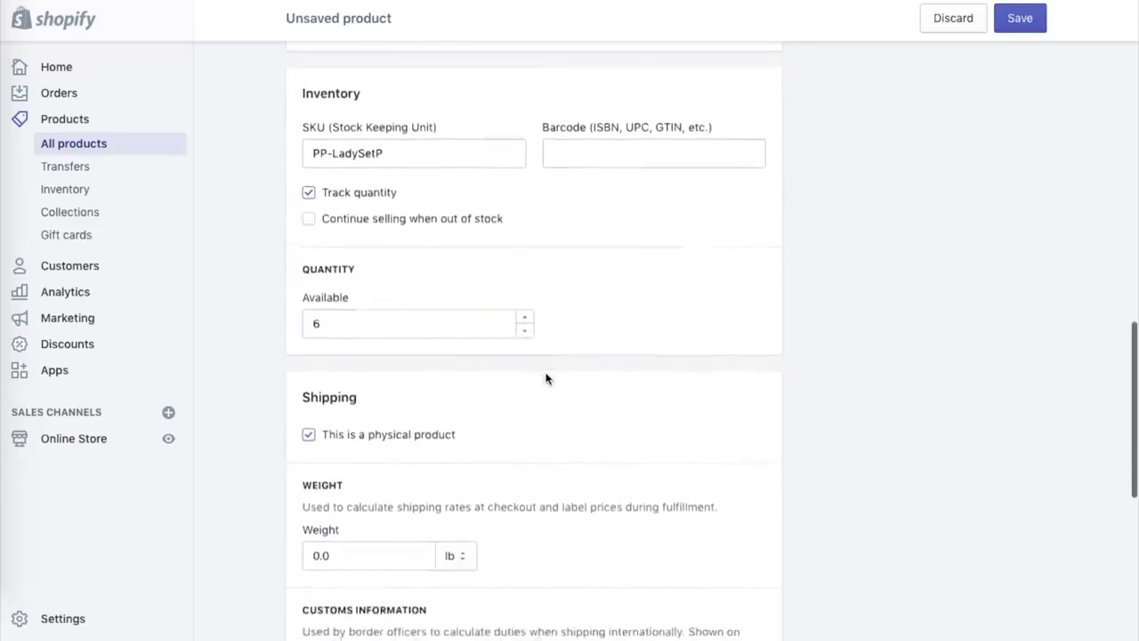
scroll("down", 3)
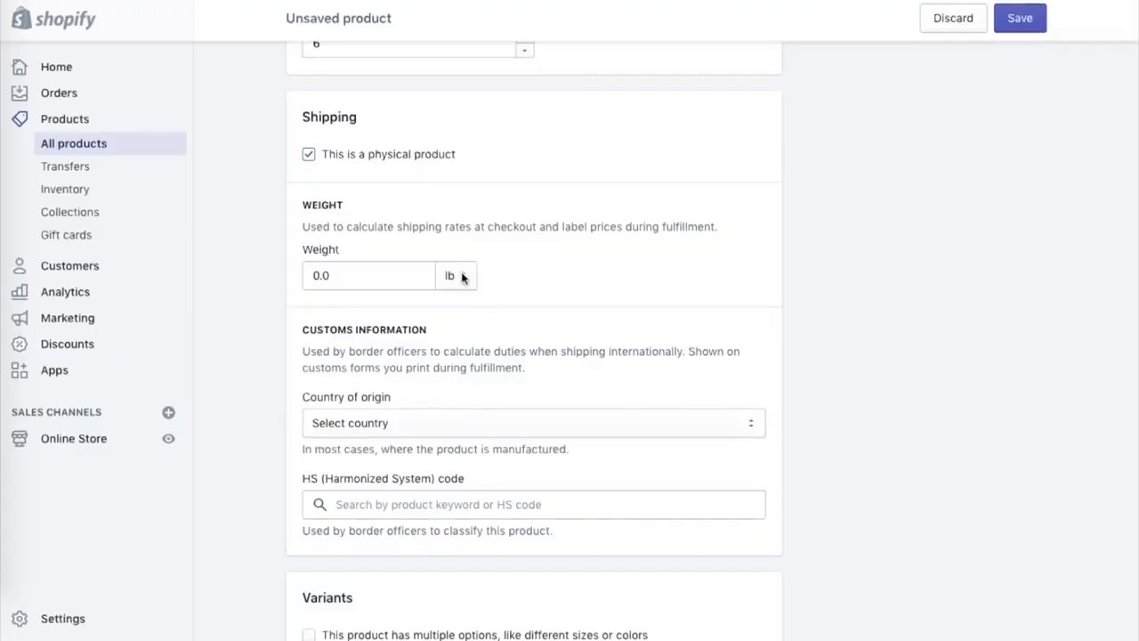
left_click(455, 275)
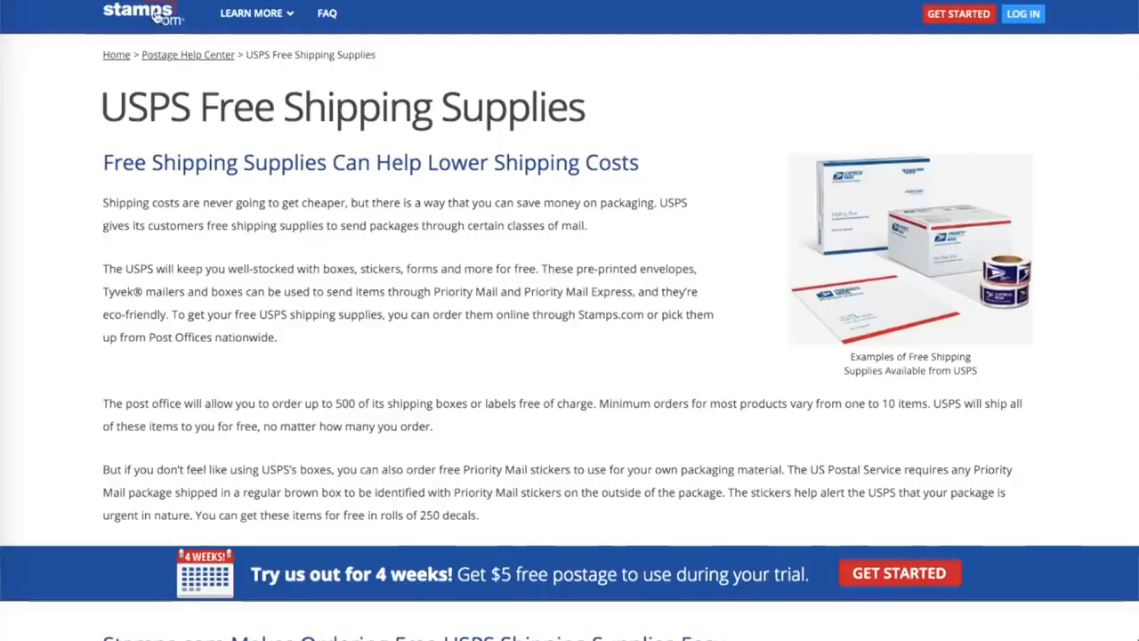
scroll("down", 3)
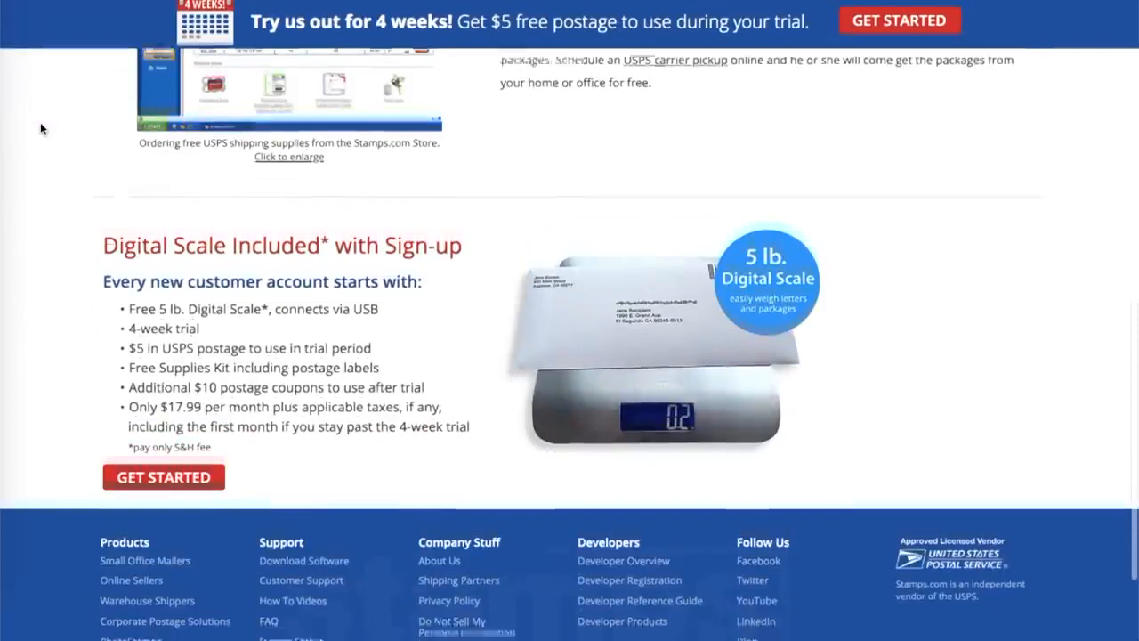
scroll("down", 3)
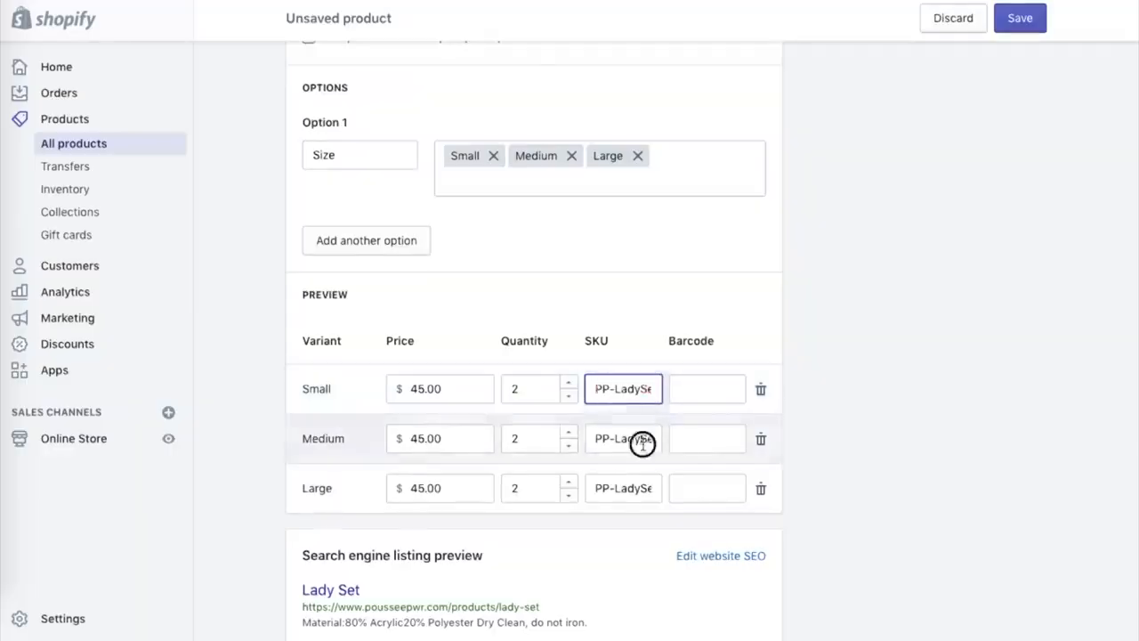
Step: Edit the Small, Medium and Large variant SKUs, prefixed 'LadySetP-'
type("LadySetP-")
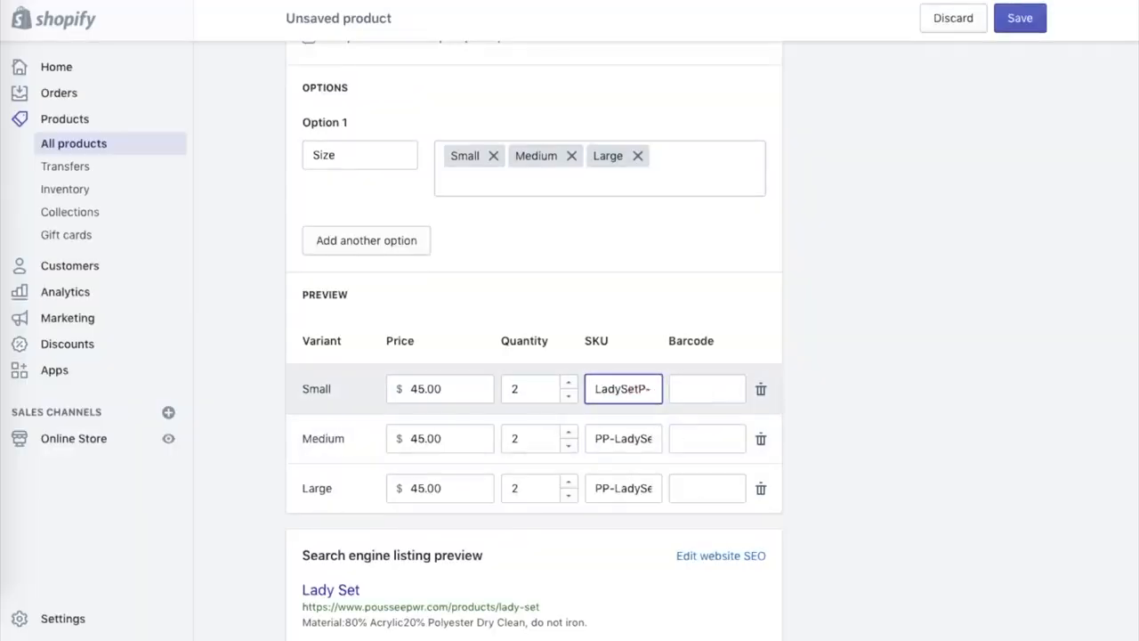
left_click(623, 438)
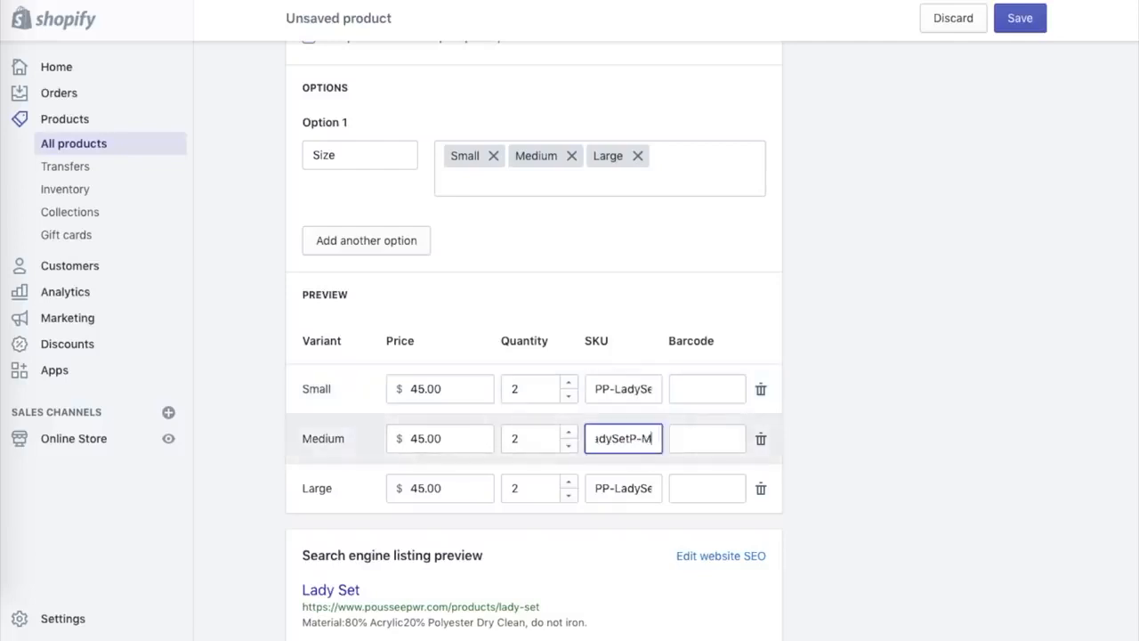
left_click(622, 488)
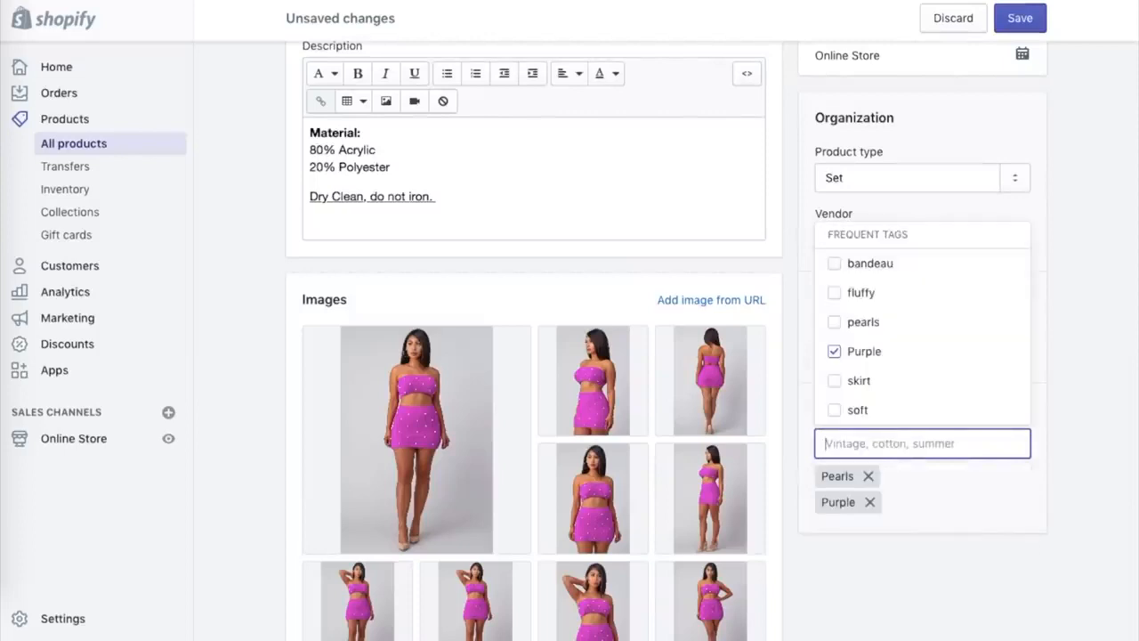
Step: Add another frequent tag and save the Lady Set product
left_click(833, 263)
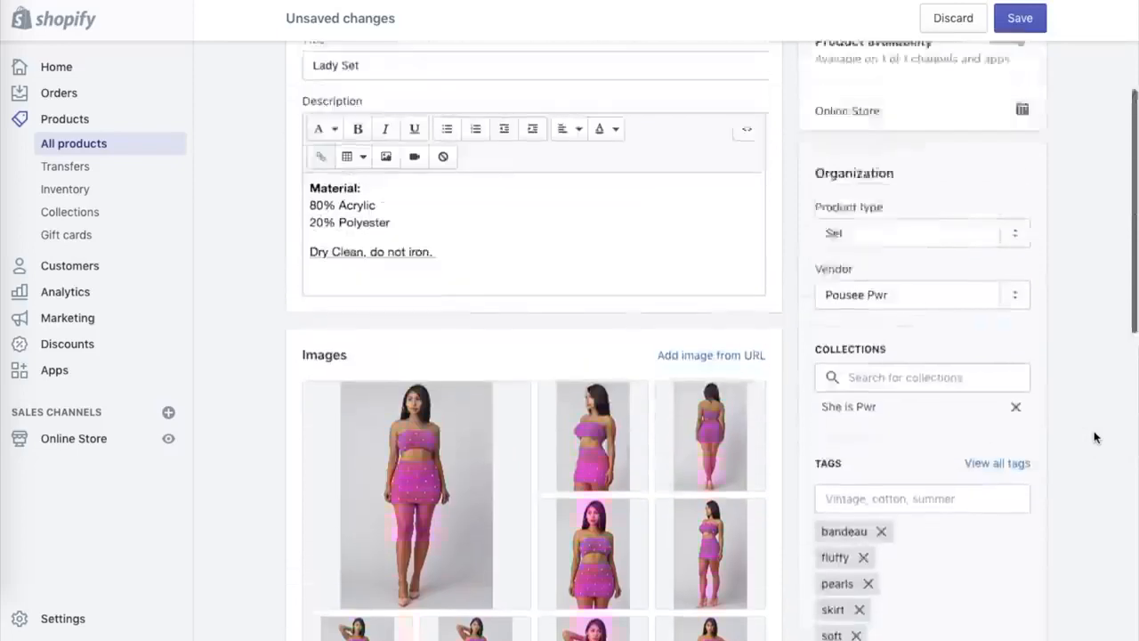
left_click(1019, 18)
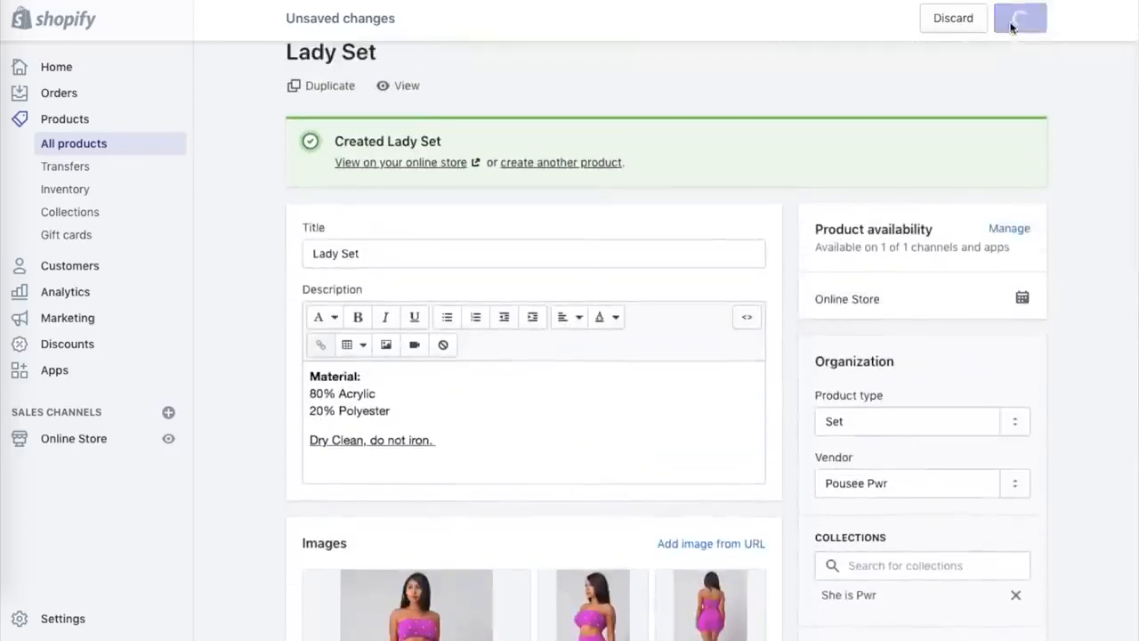
Step: Duplicate the saved Lady Set product
left_click(1020, 18)
type("PRE-")
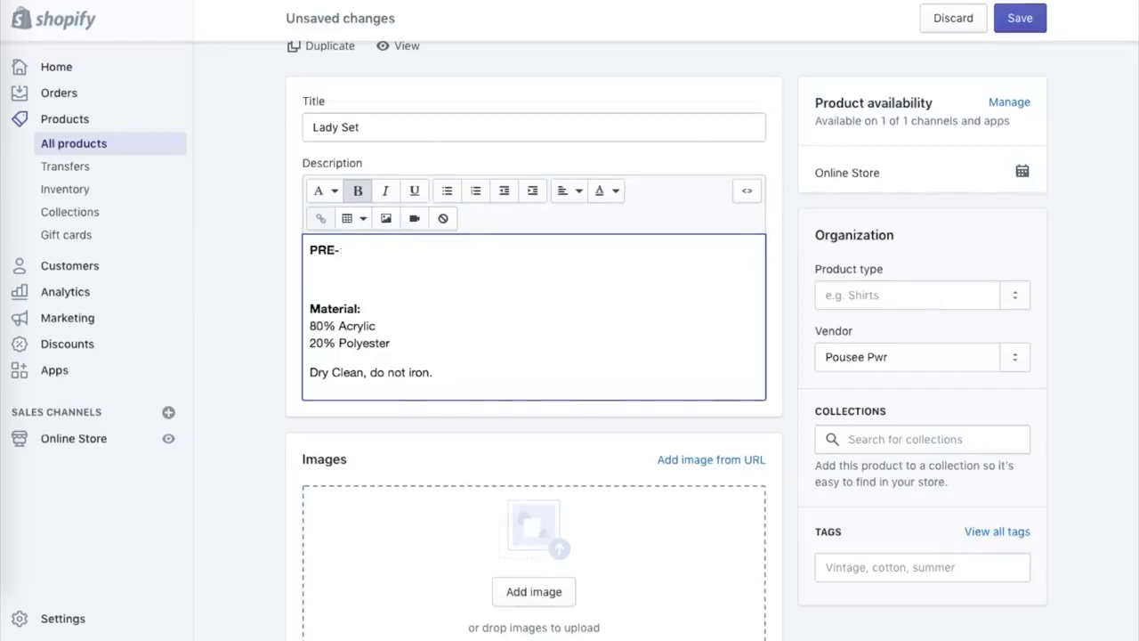
Step: Preview the store and view the purple and orange Lady Set pages from the catalog
left_click(405, 46)
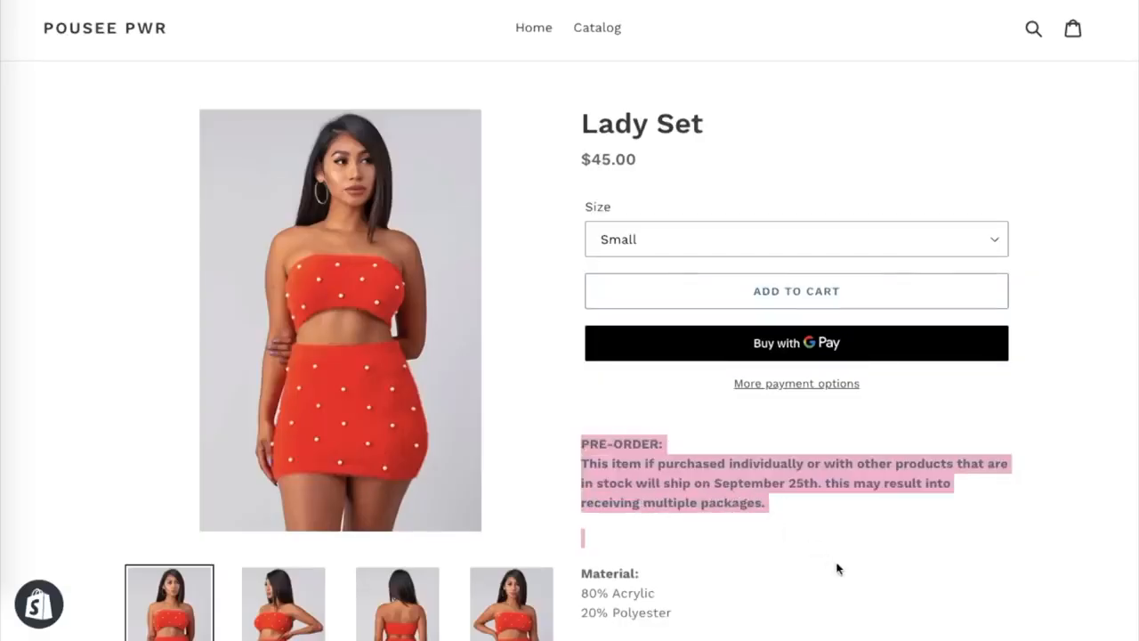
left_click(596, 26)
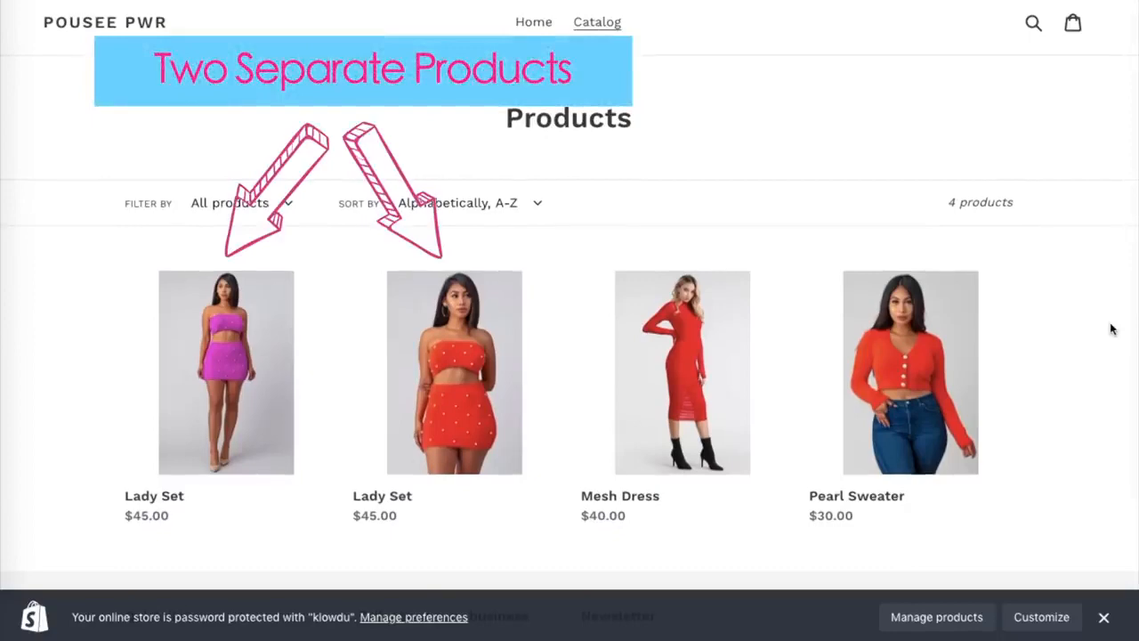
left_click(454, 372)
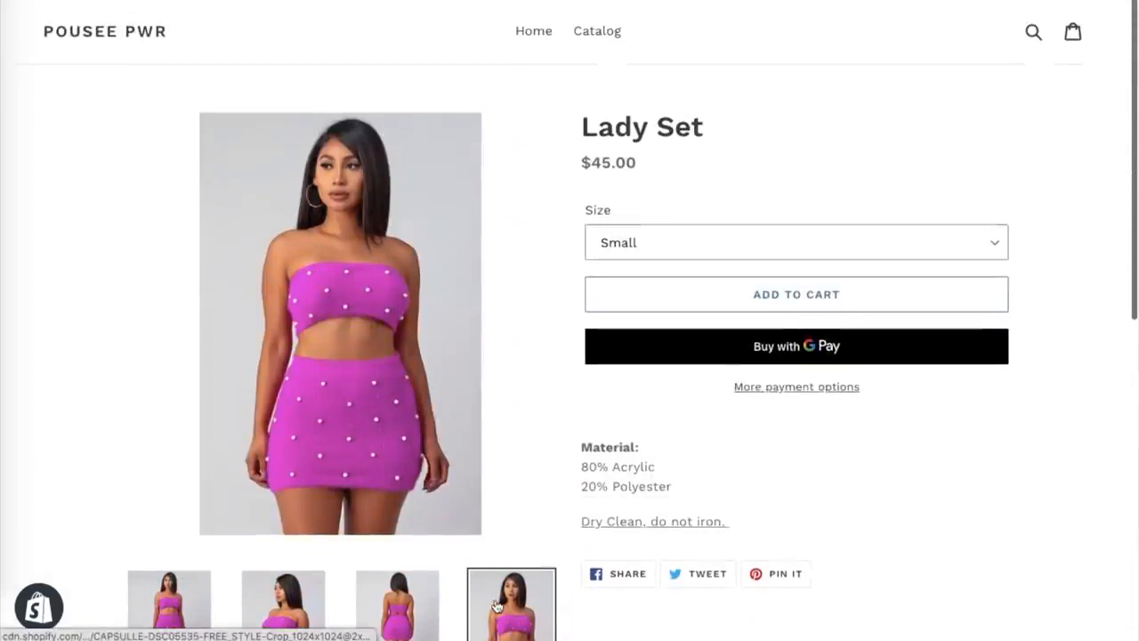
left_click(596, 30)
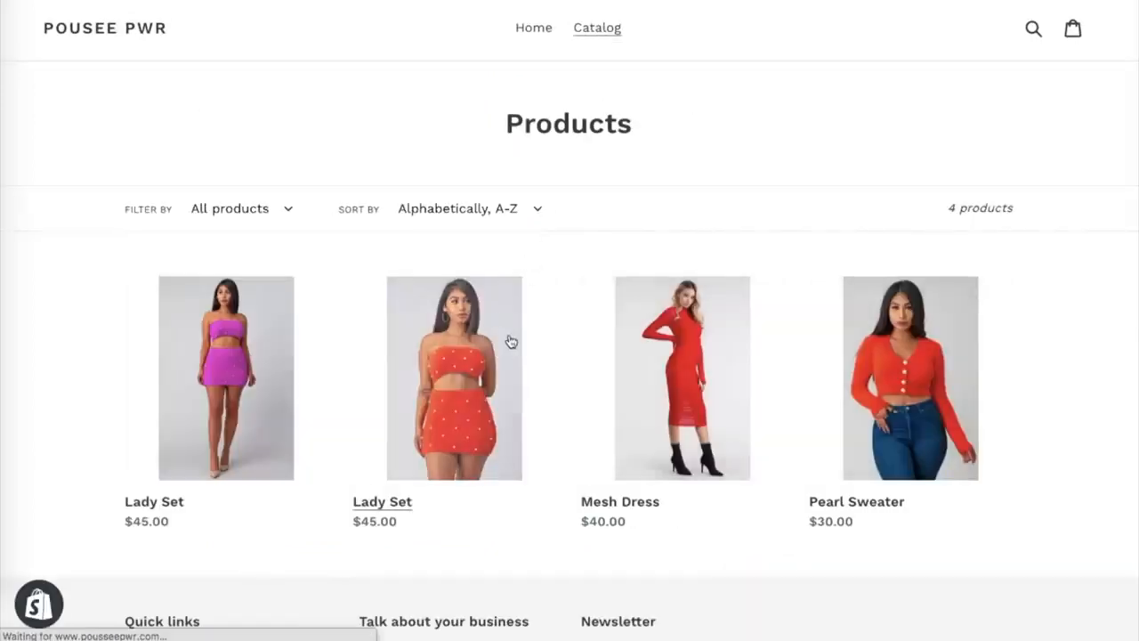
left_click(454, 377)
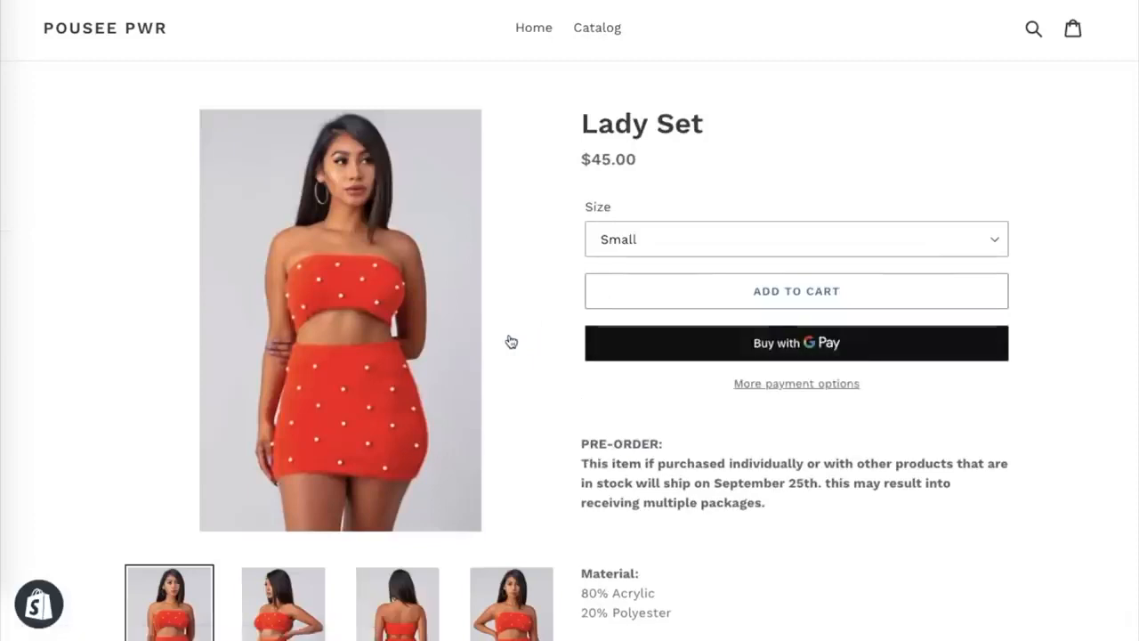
scroll("down", 3)
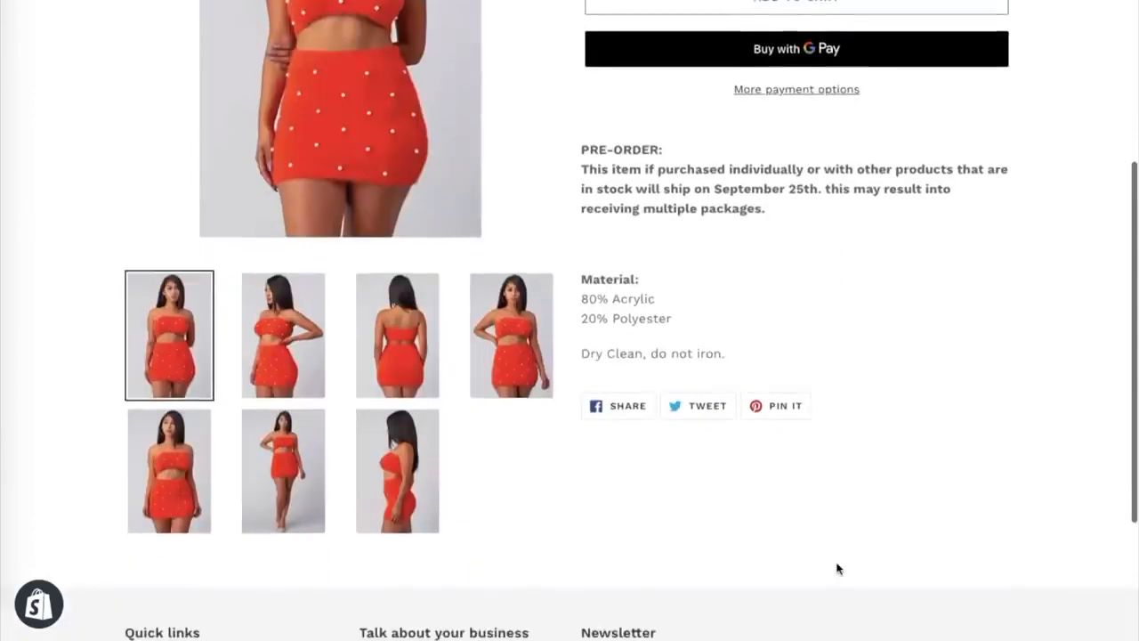
scroll("up", 3)
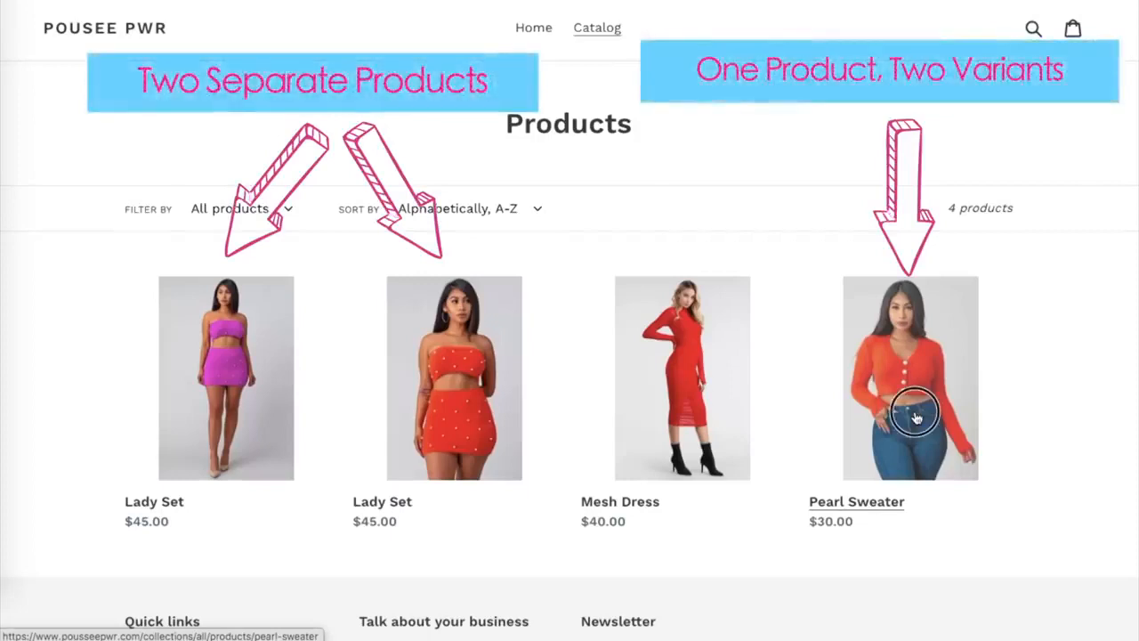
Step: Open Pearl Sweater in the storefront and select its Purple colour option
left_click(911, 412)
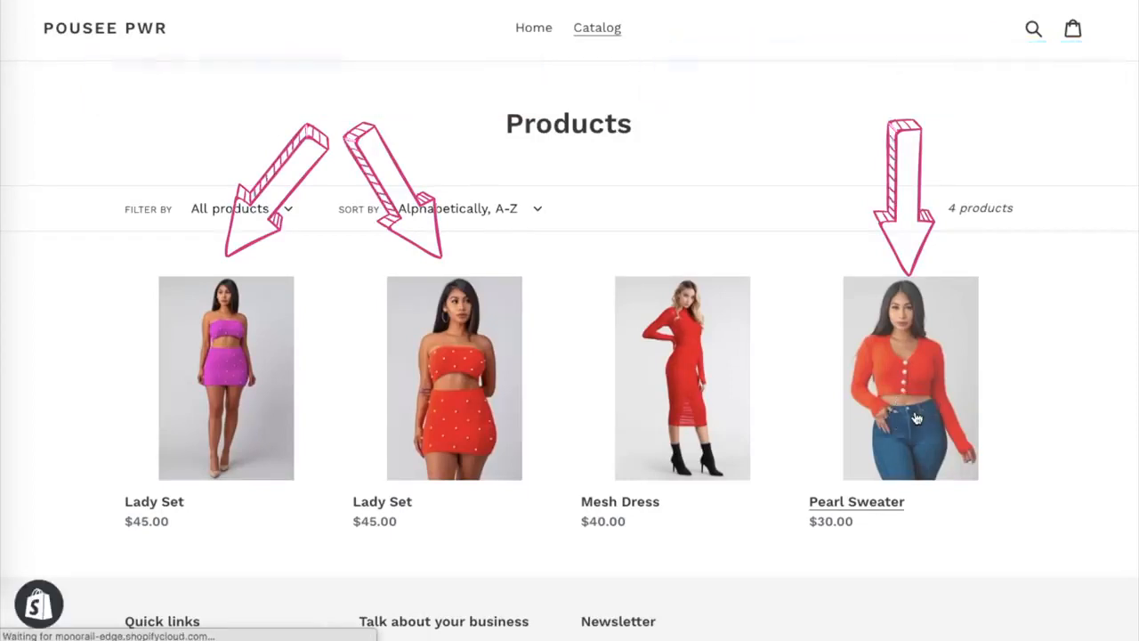
left_click(910, 377)
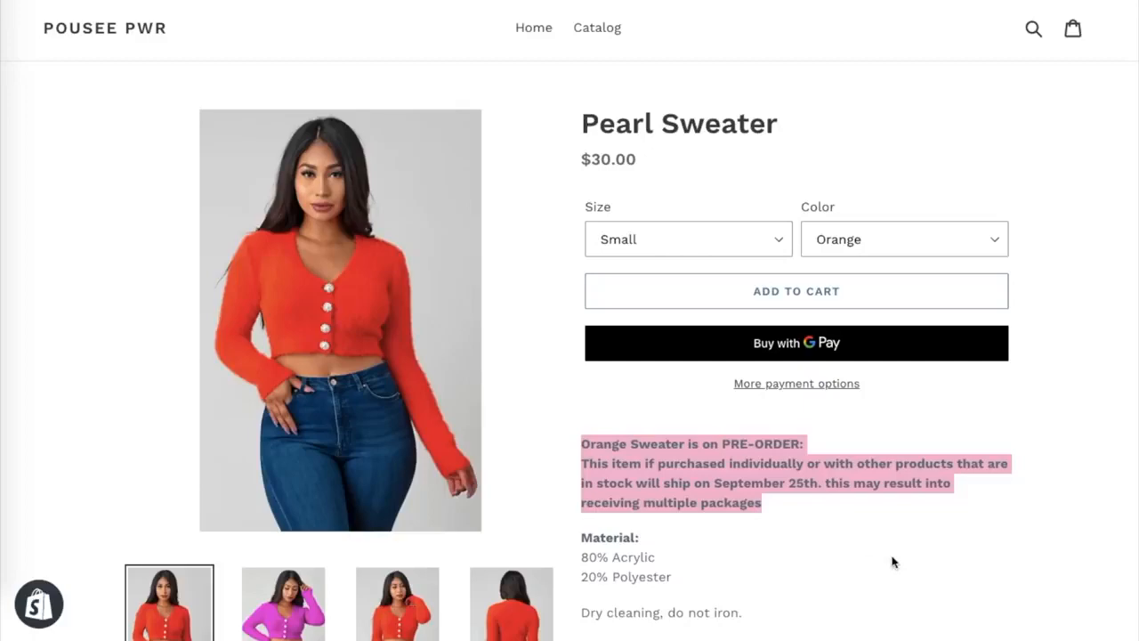
left_click(903, 238)
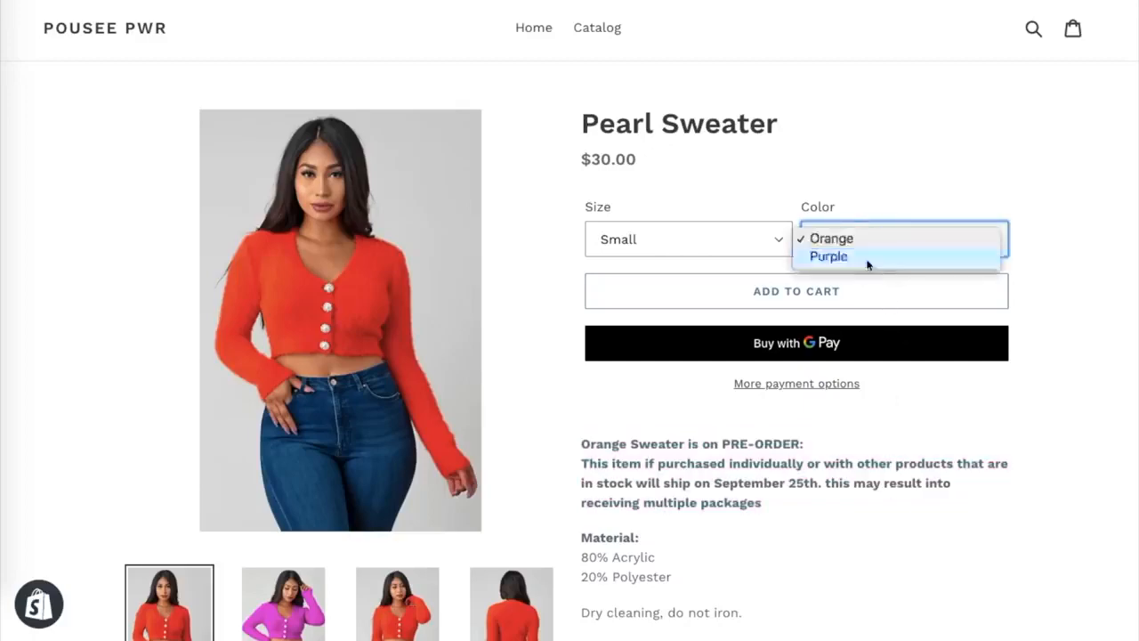
left_click(828, 255)
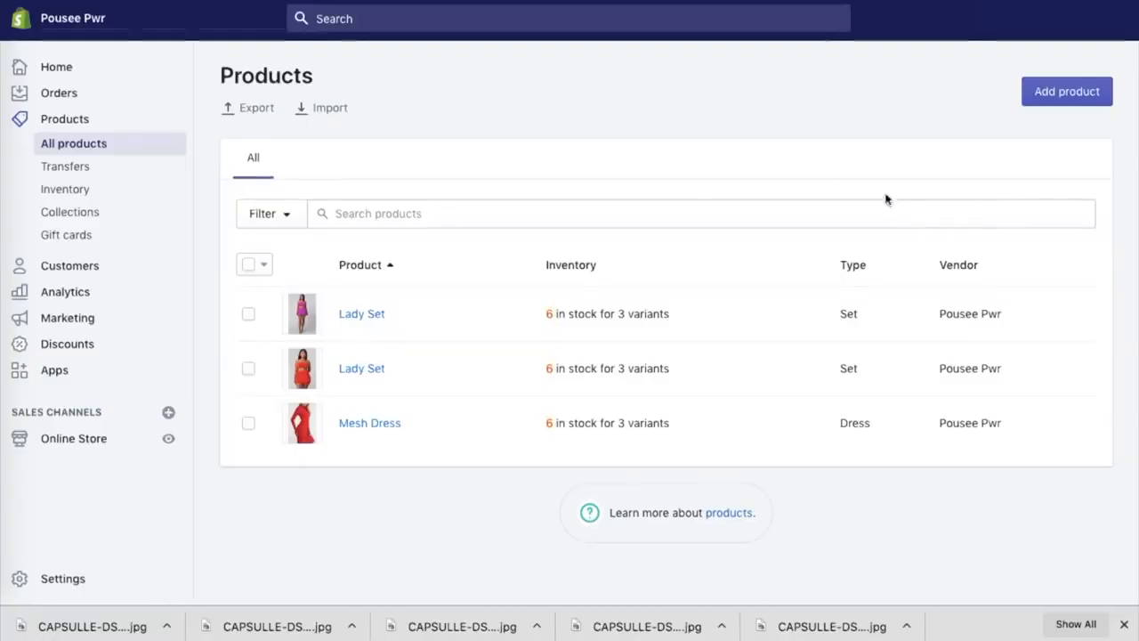
Step: Create a new 'Pearl Sweater' product and upload and reorder its sweater photos
left_click(1066, 91)
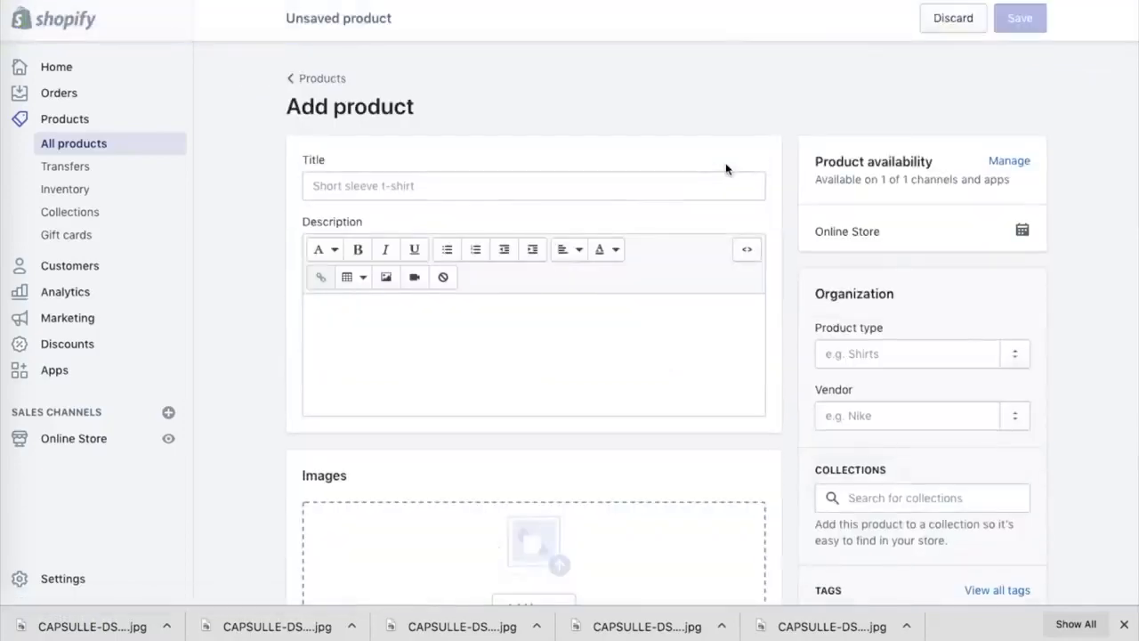
type("Pearl Sweater")
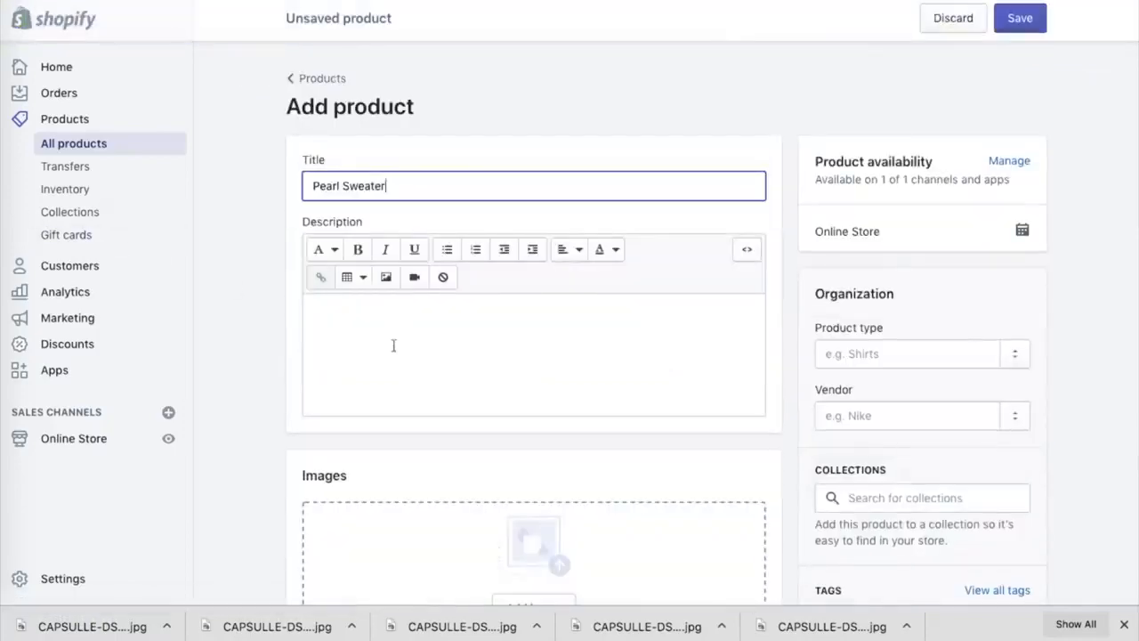
left_click(533, 542)
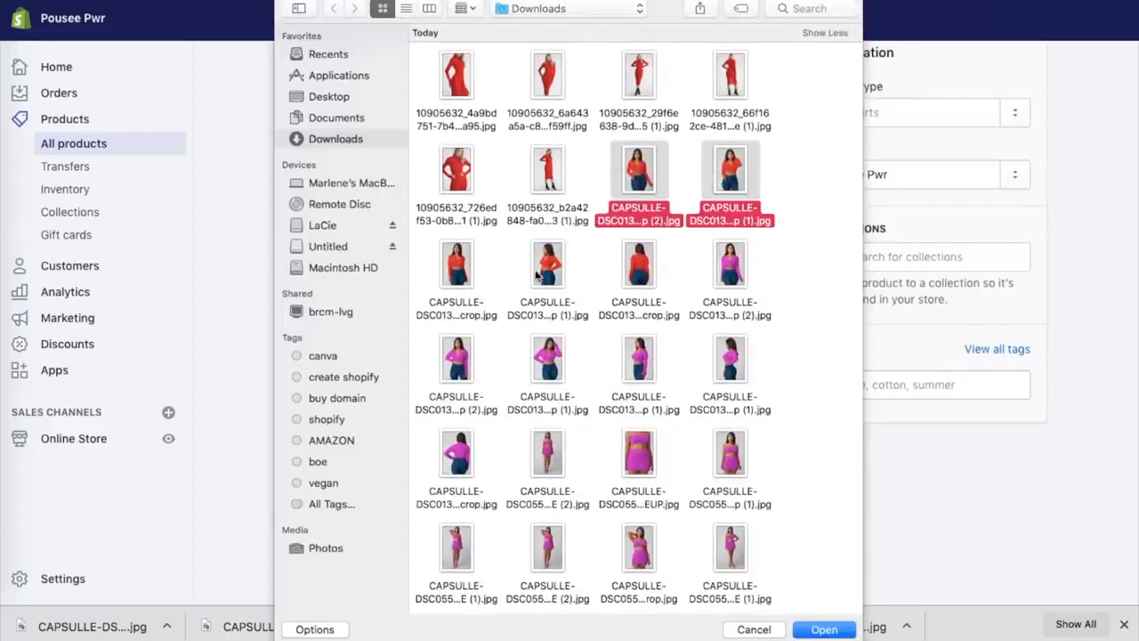
left_click(823, 629)
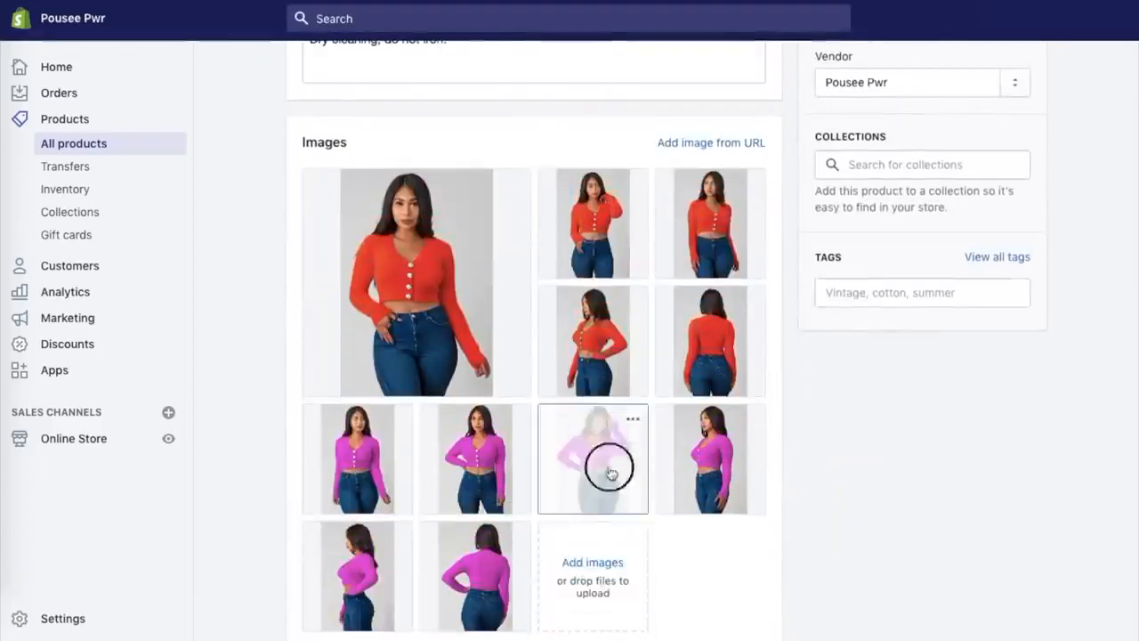
left_click_drag(592, 472, 710, 341)
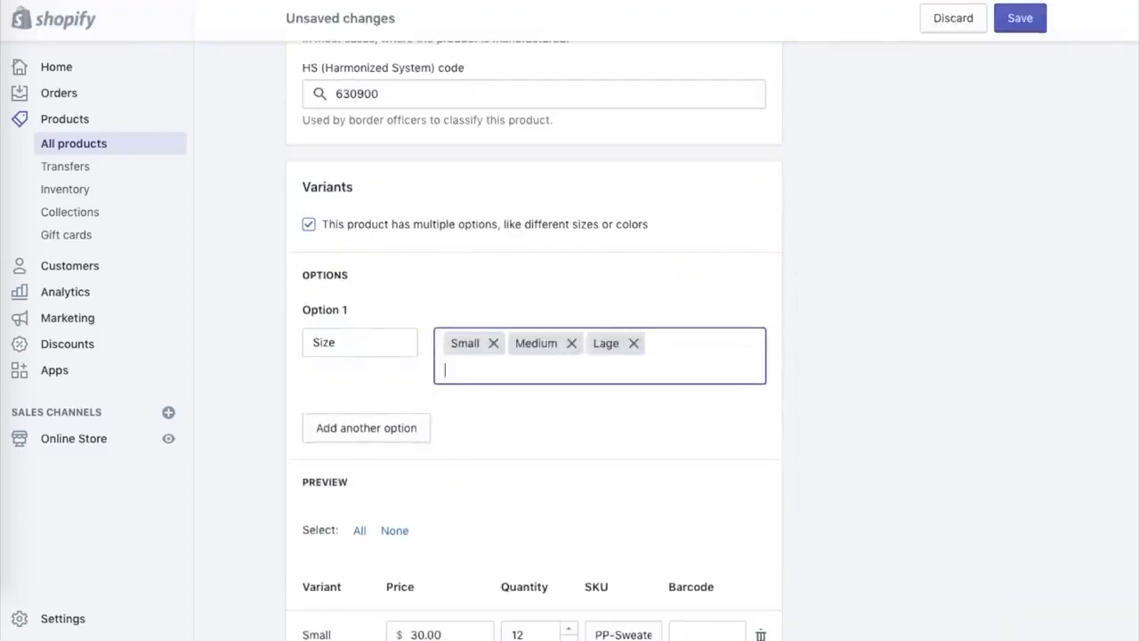
Step: Add a Color option with Orange and Purple values to the Pearl Sweater
left_click(365, 427)
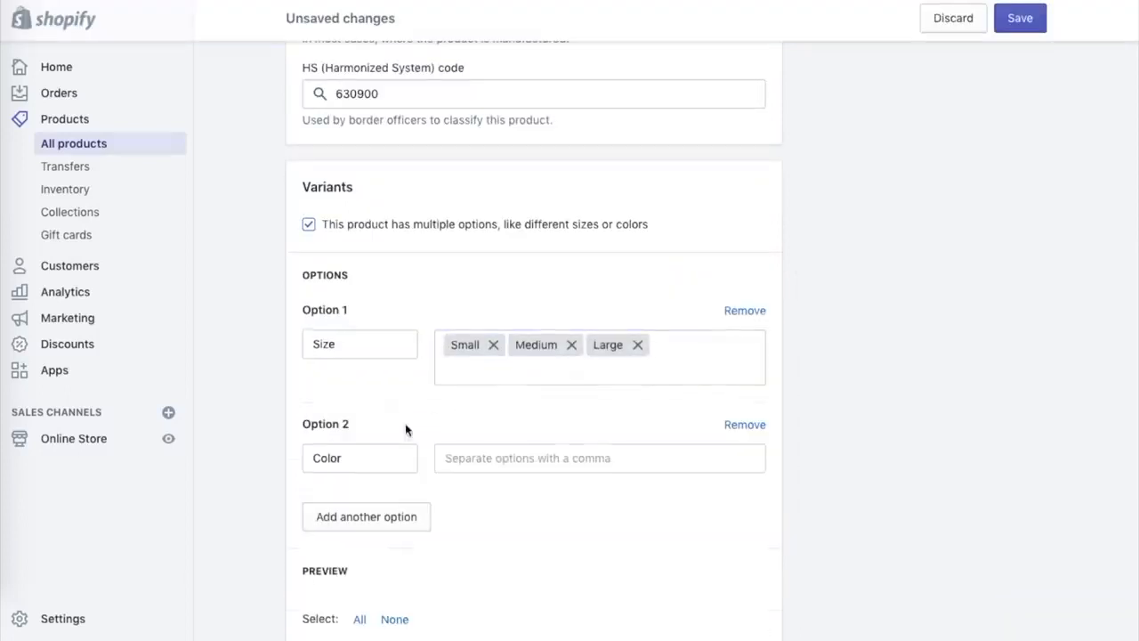
type("Purp")
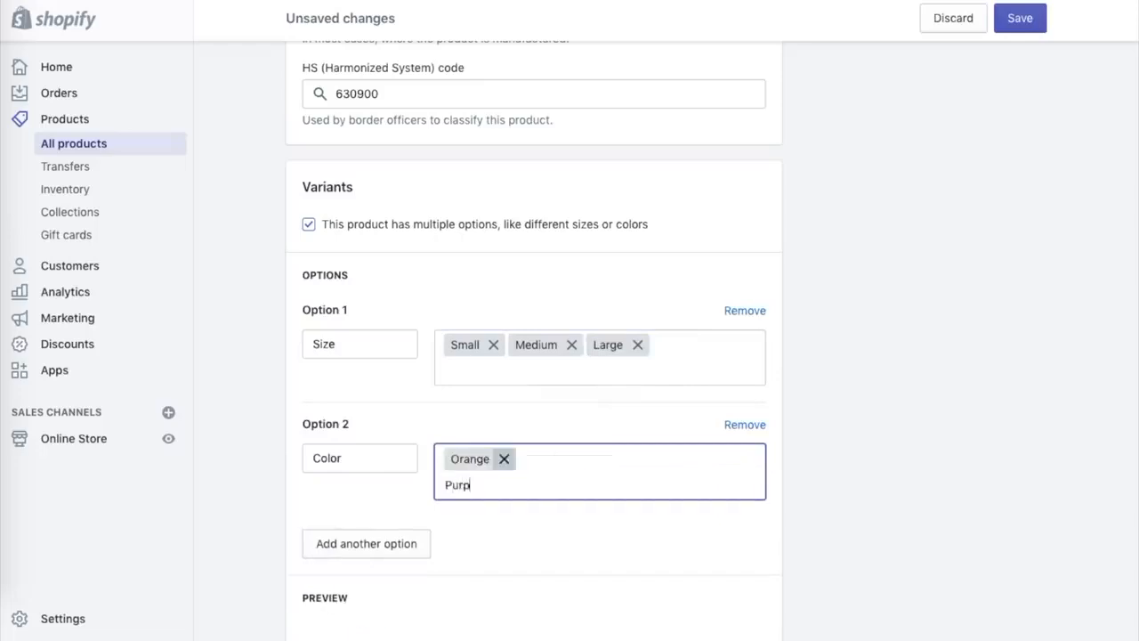
key("Enter")
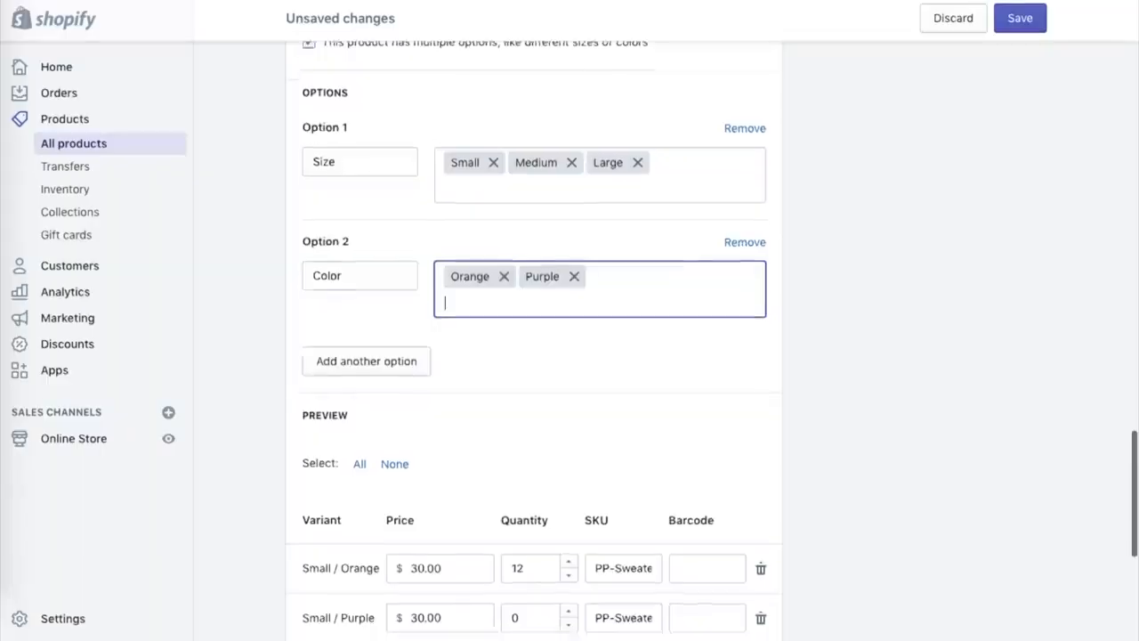
scroll("down", 3)
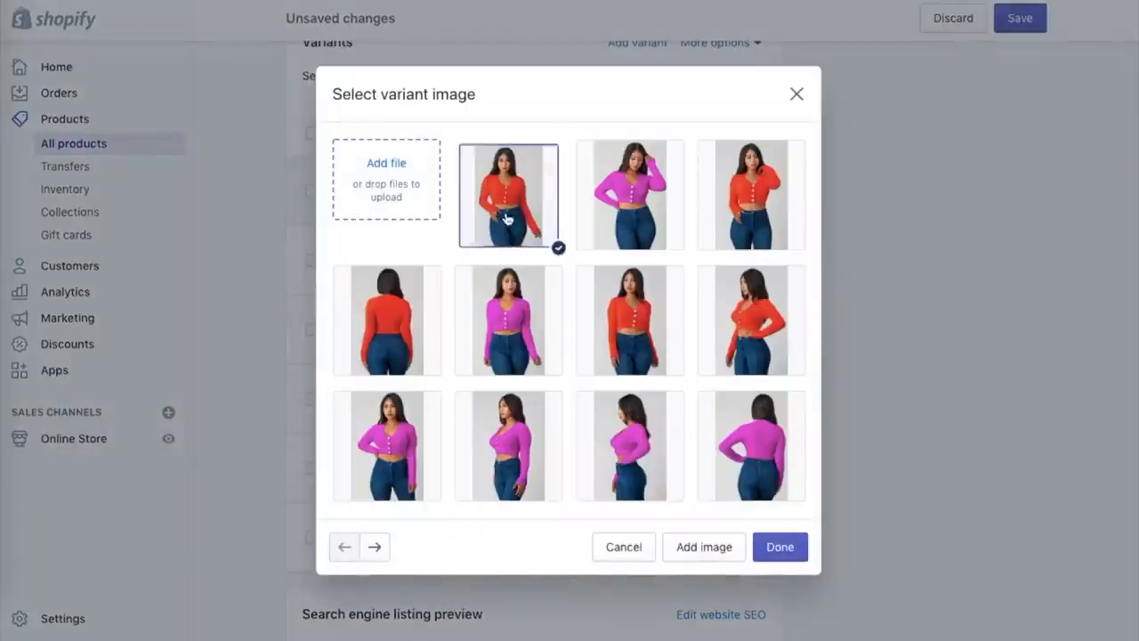
Step: Assign the orange and purple photos to the Pearl Sweater variants and view the product in the store
left_click(750, 321)
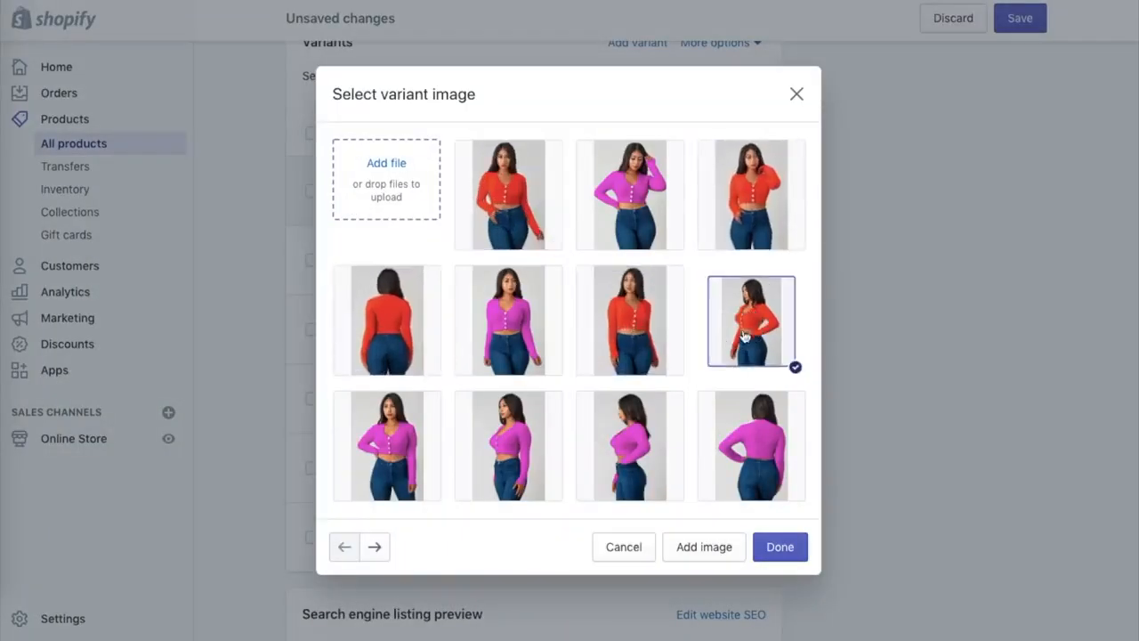
left_click(779, 546)
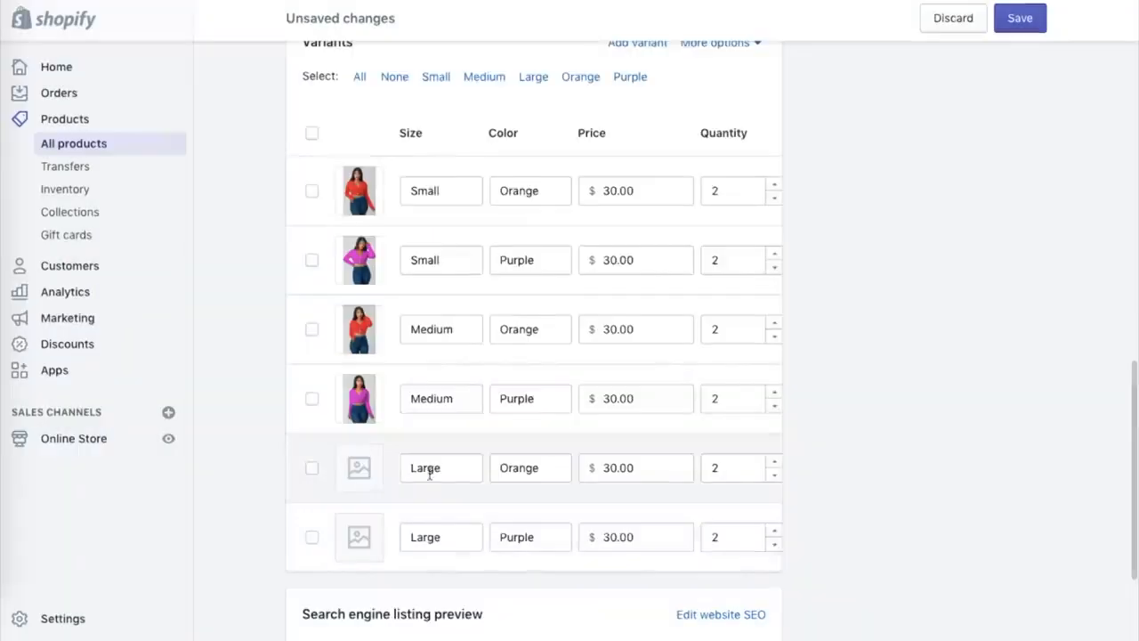
left_click(359, 467)
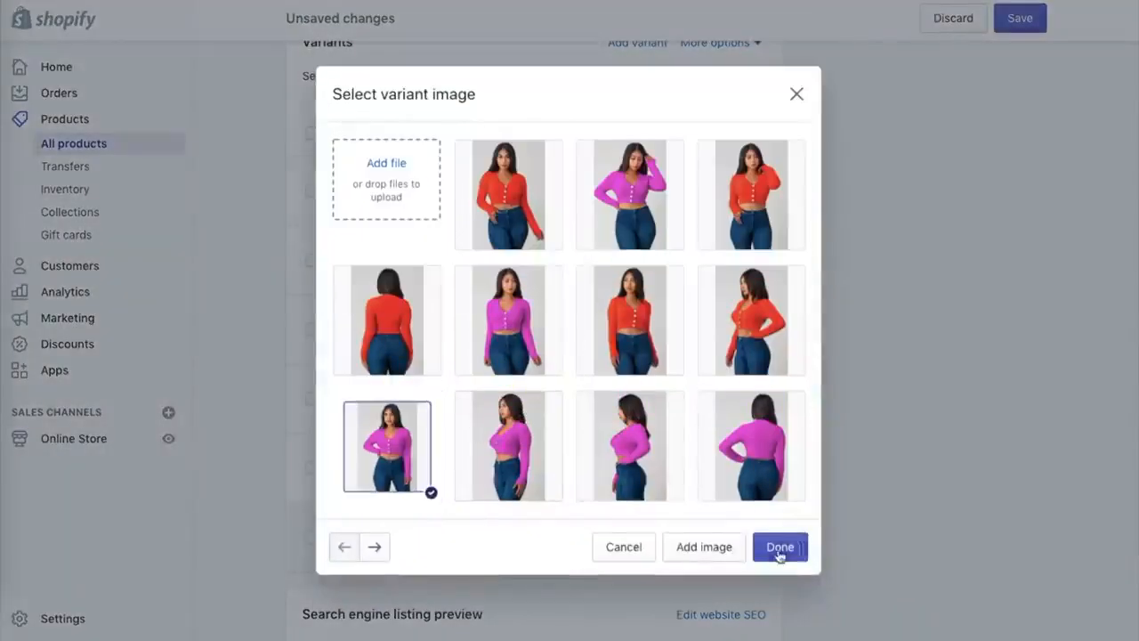
left_click(779, 547)
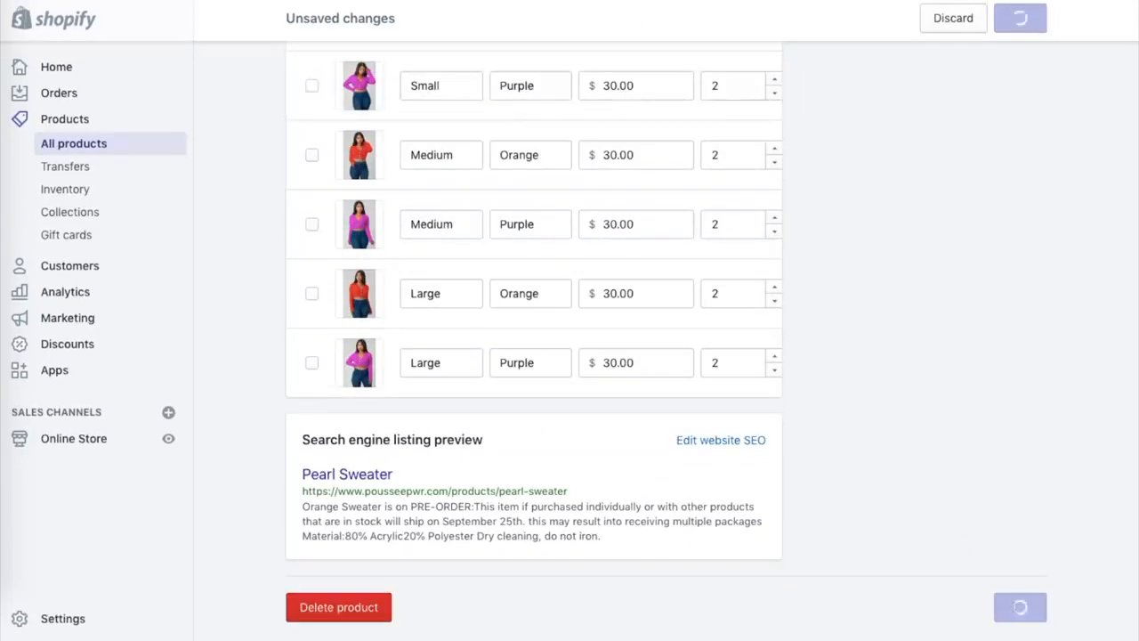
left_click(1020, 18)
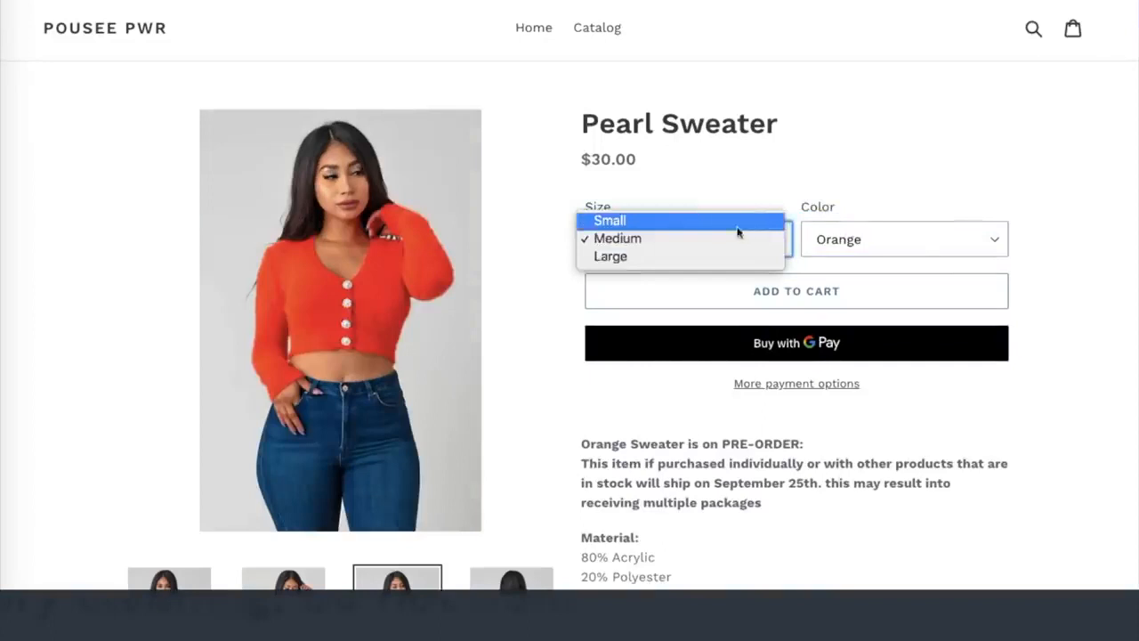
Step: Select Purple on the storefront Pearl Sweater page, then return to the Catalog
left_click(609, 219)
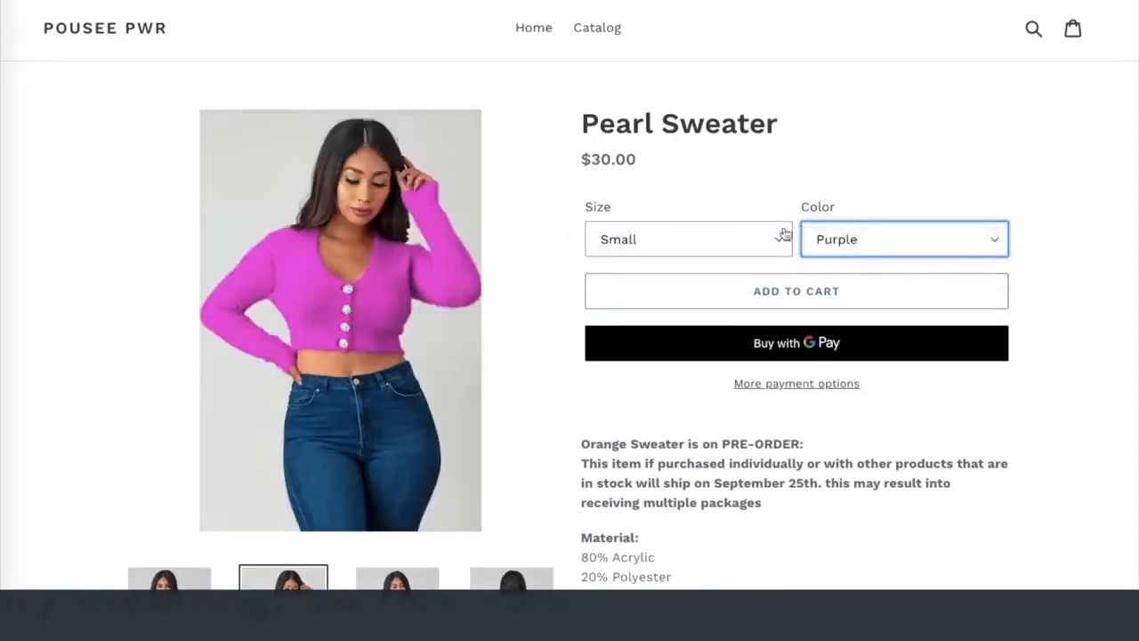
mouse_move(596, 27)
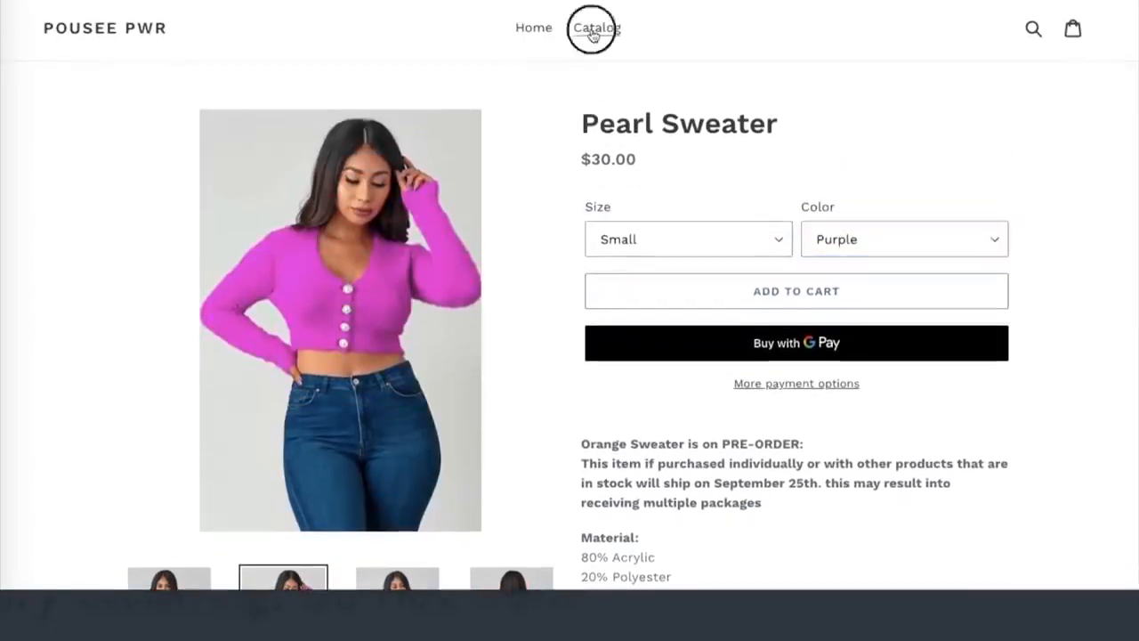
left_click(595, 27)
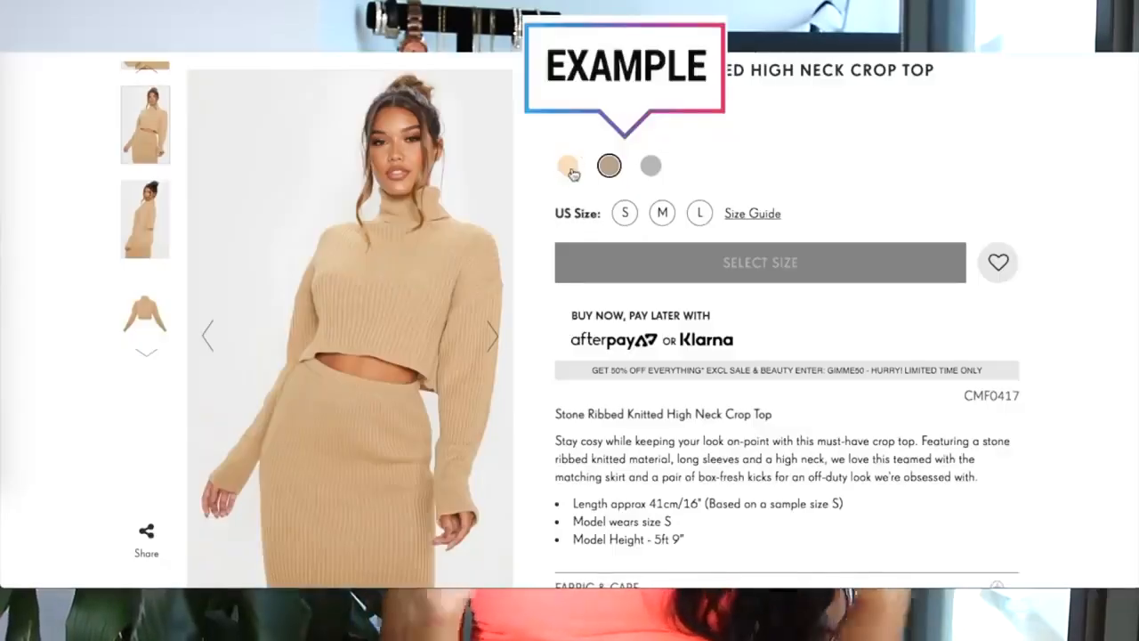
Step: Switch the Pretty Little Thing crop top between its ivory and stone colours
left_click(568, 165)
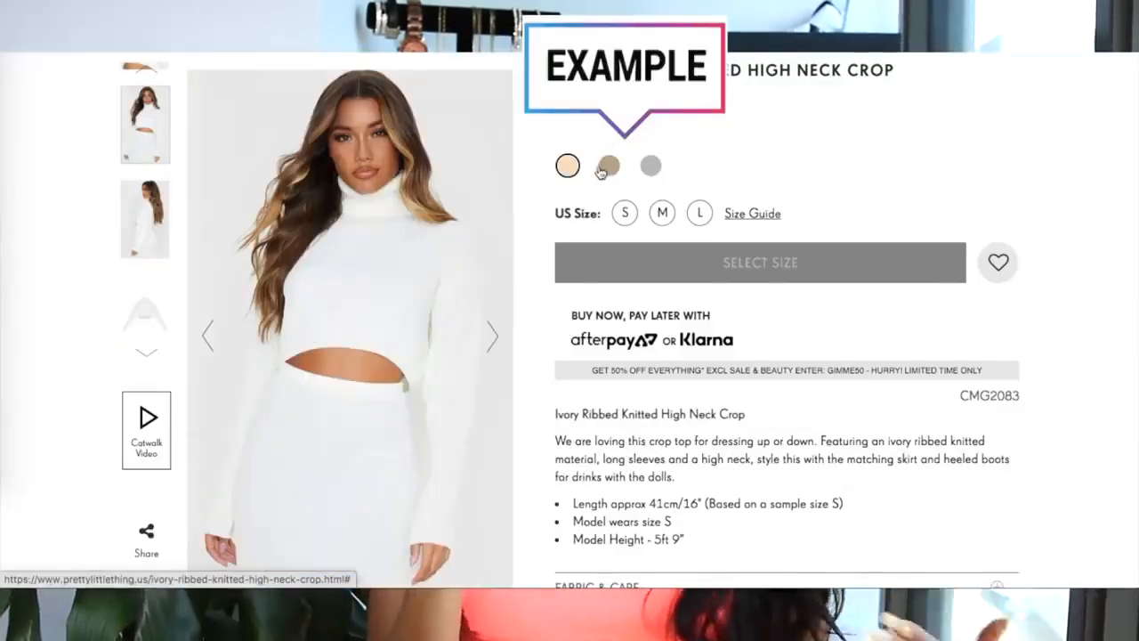
left_click(608, 166)
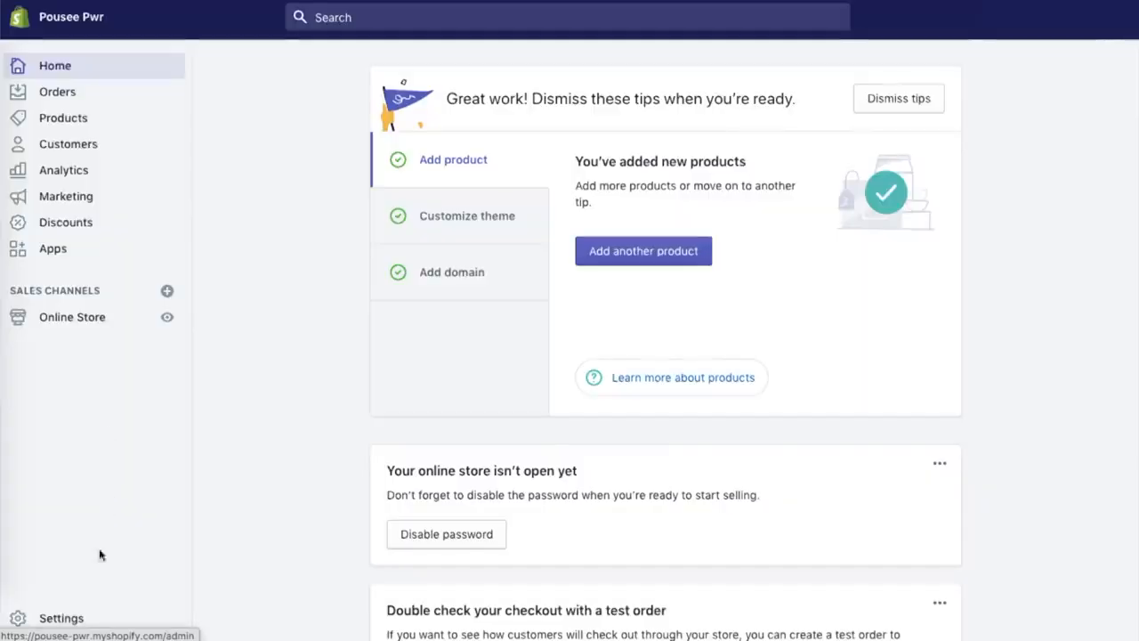
Step: Open the Shopify Payments account setup from the store's payment settings
left_click(60, 618)
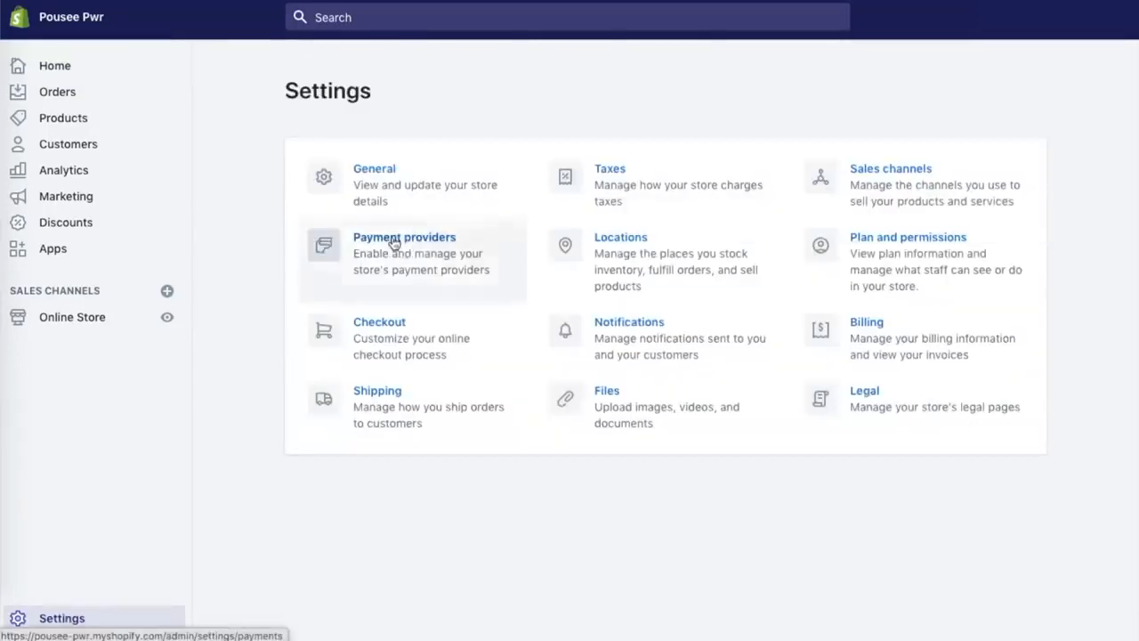
left_click(404, 236)
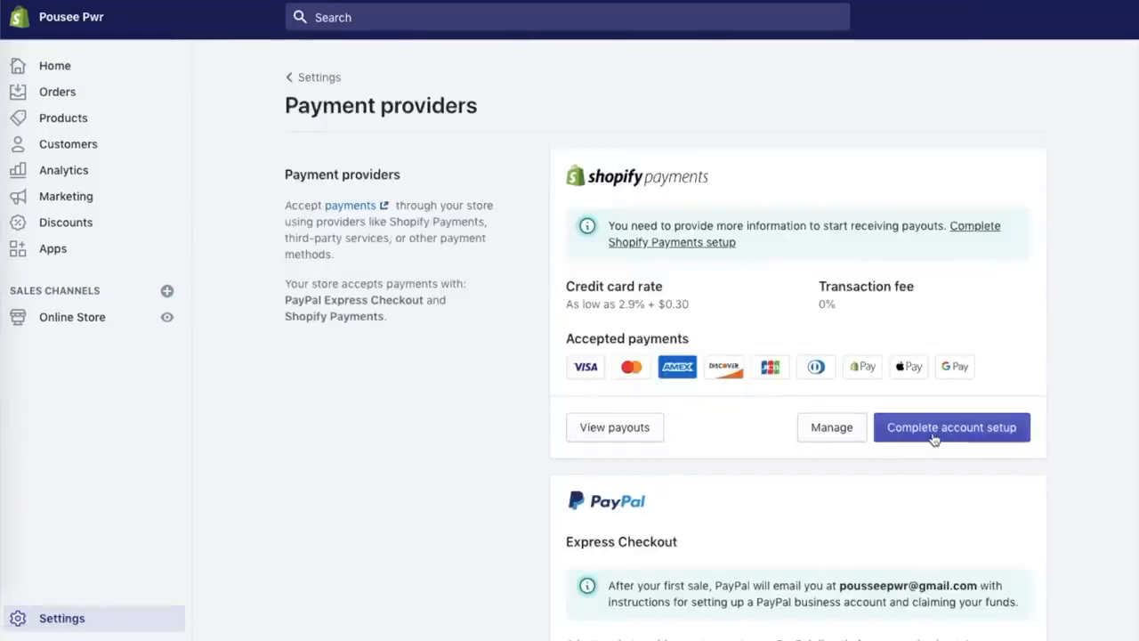
left_click(951, 427)
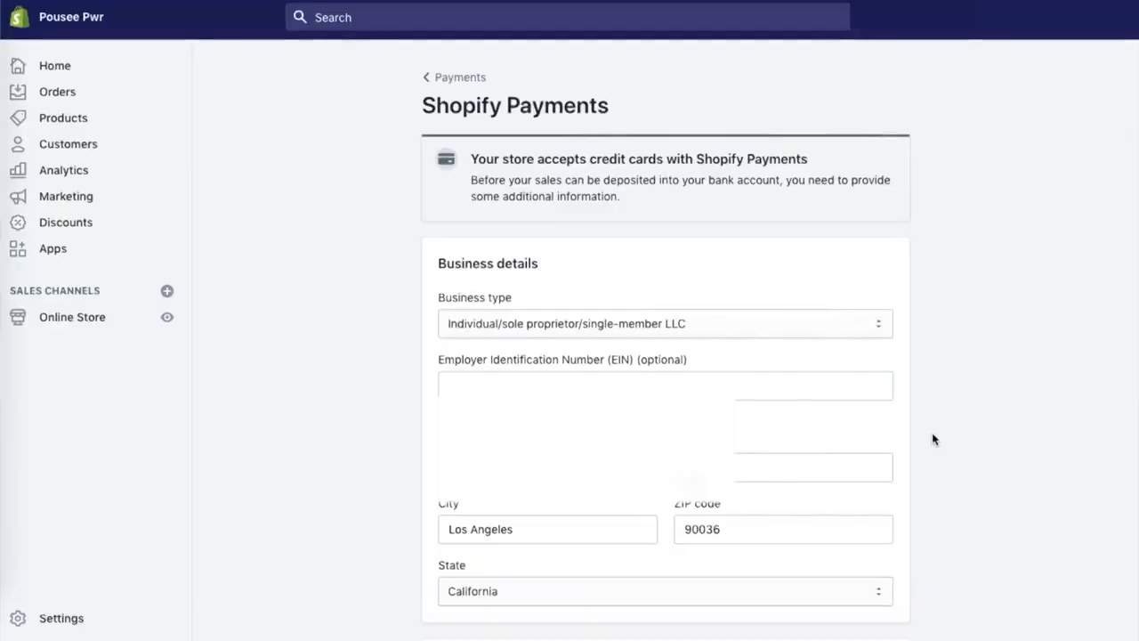
Step: Start the Employer Identification Number and type a 'Sellin…' product description
scroll("down", 3)
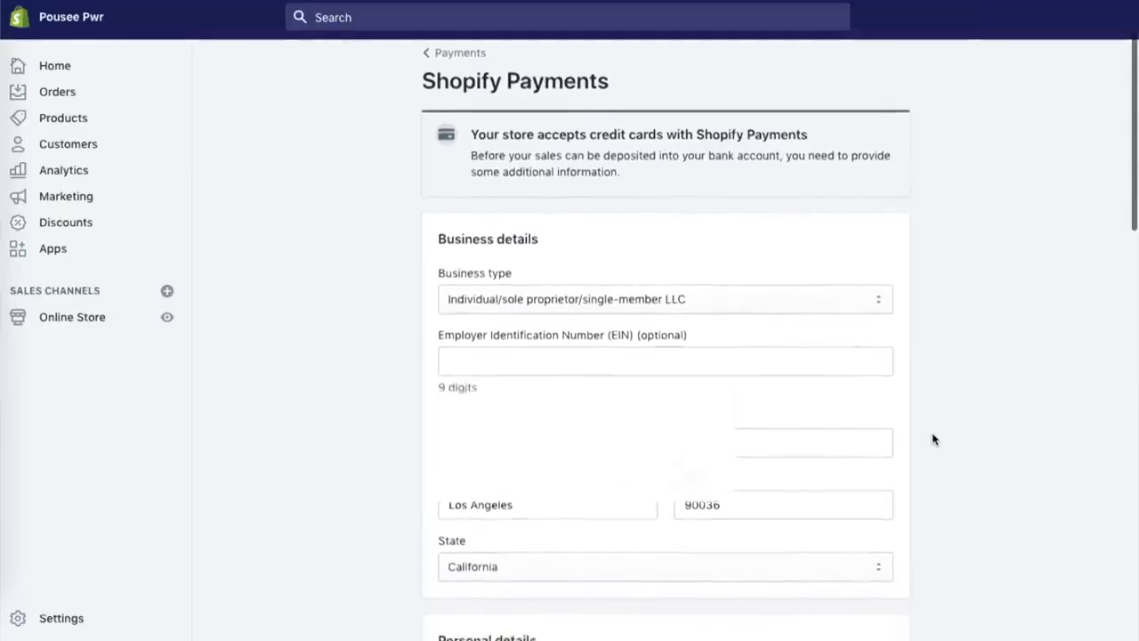
scroll("down", 3)
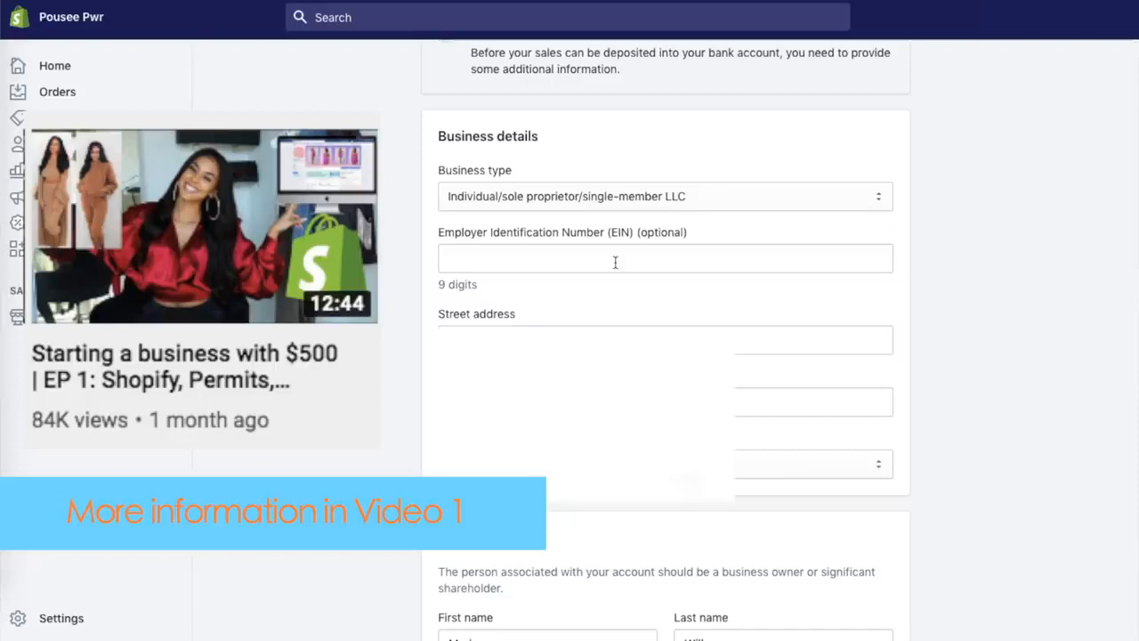
left_click(665, 258)
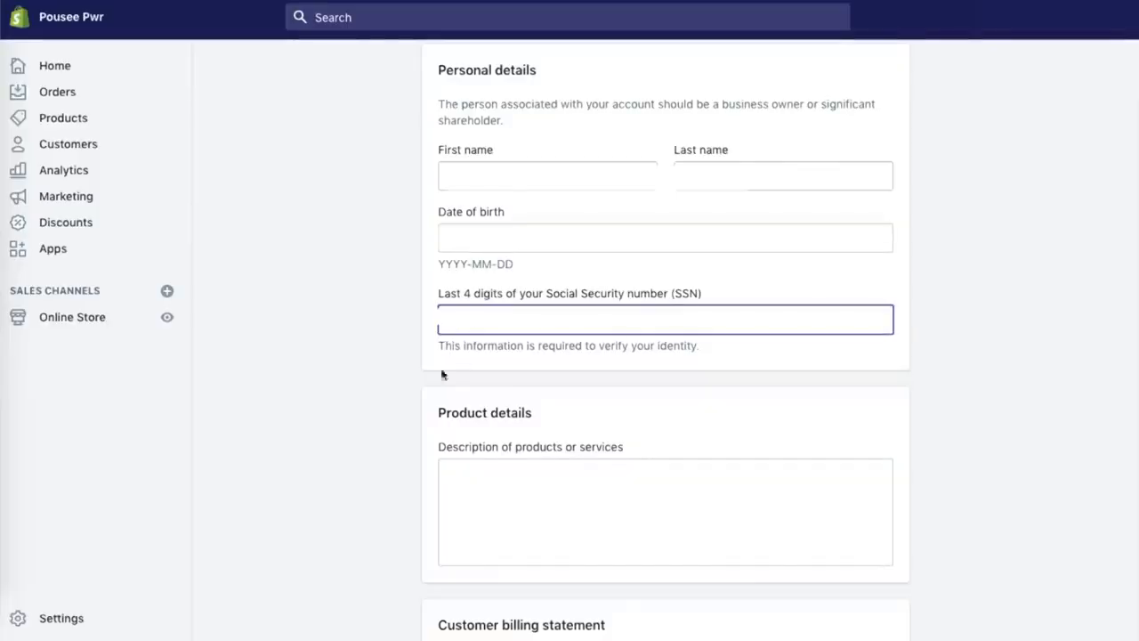
scroll("down", 3)
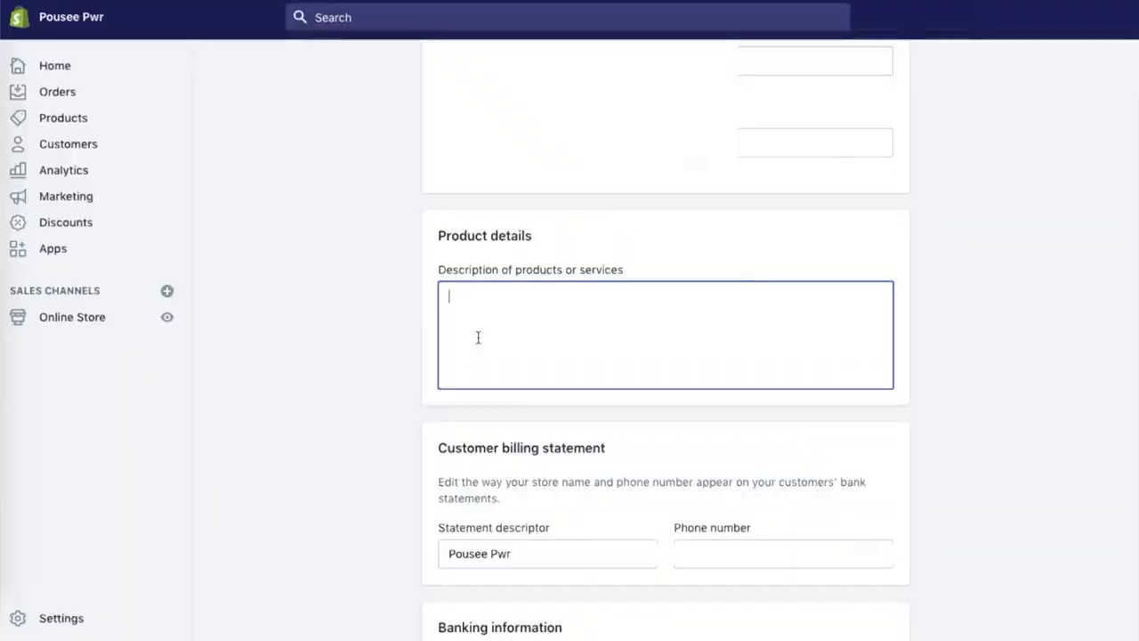
type("Sellin")
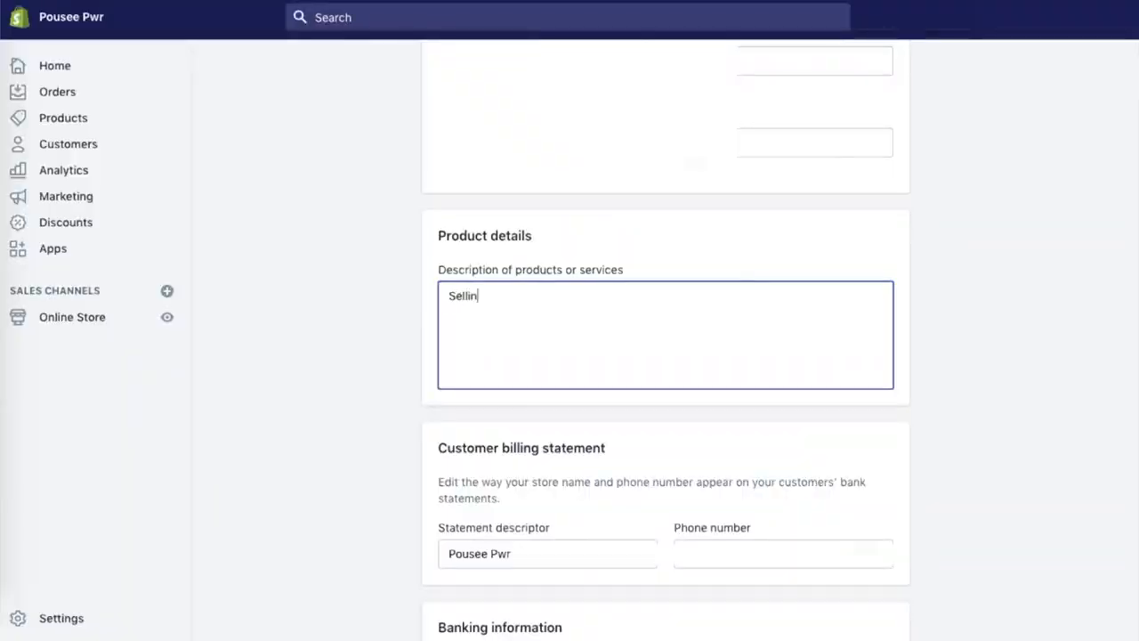
scroll("down", 3)
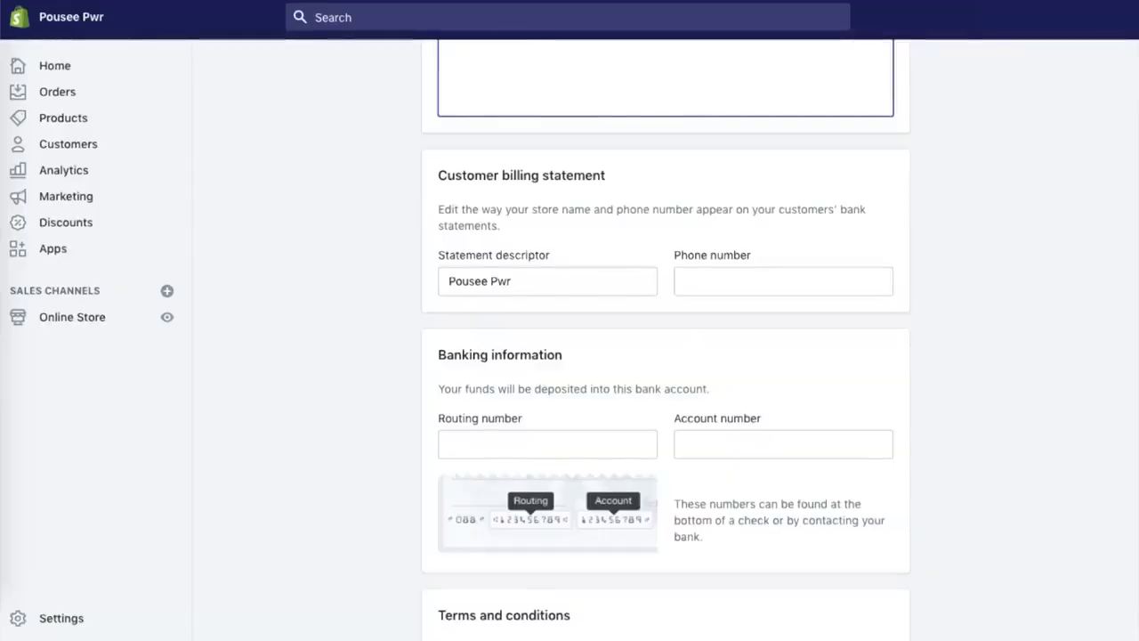
scroll("down", 3)
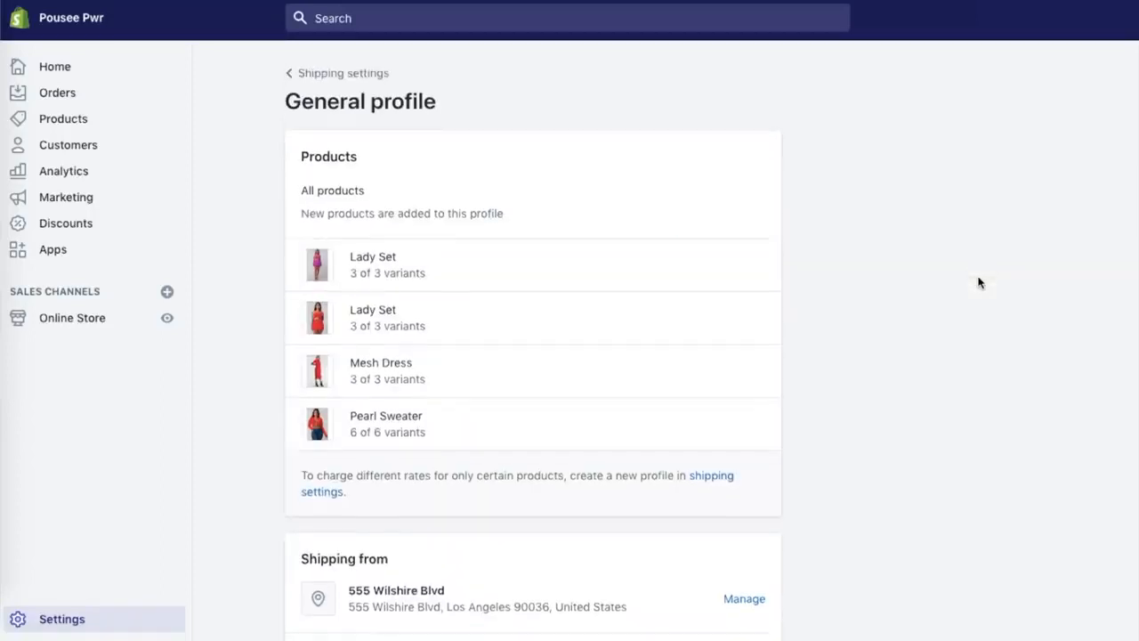
Step: Edit the free Light rate into a $7.00 Standard rate with its conditions removed
scroll("down", 3)
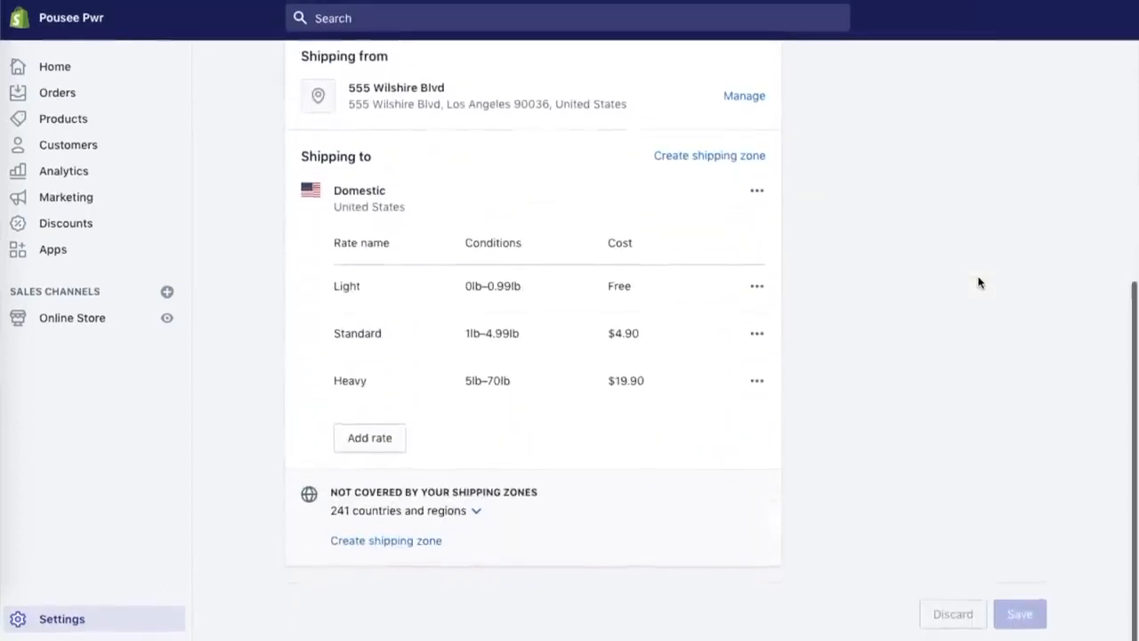
mouse_move(734, 304)
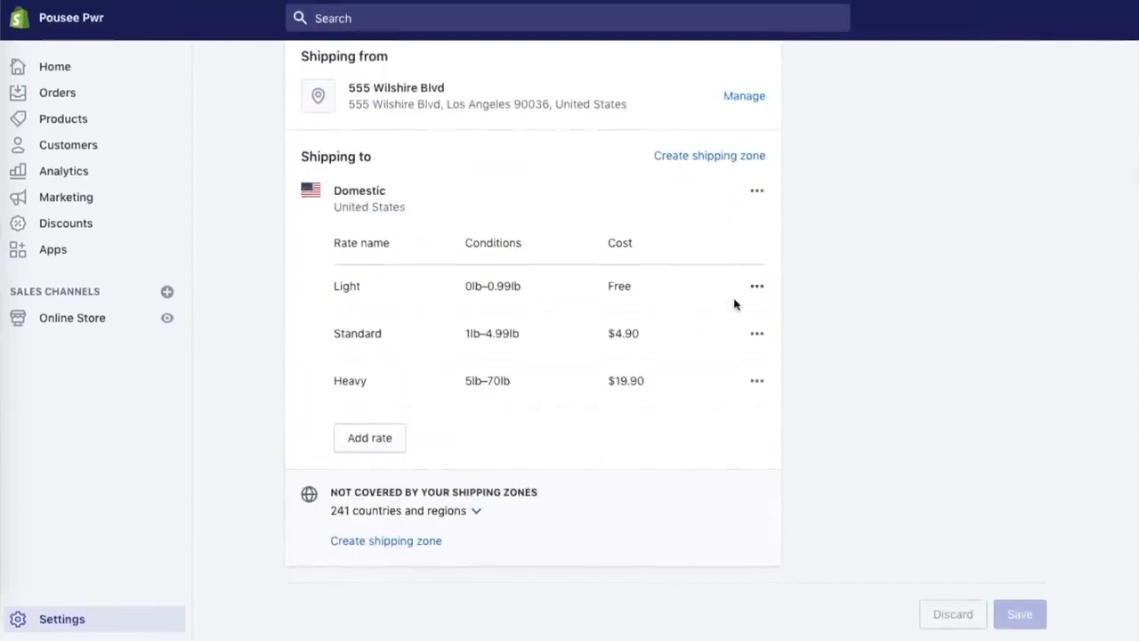
left_click(757, 285)
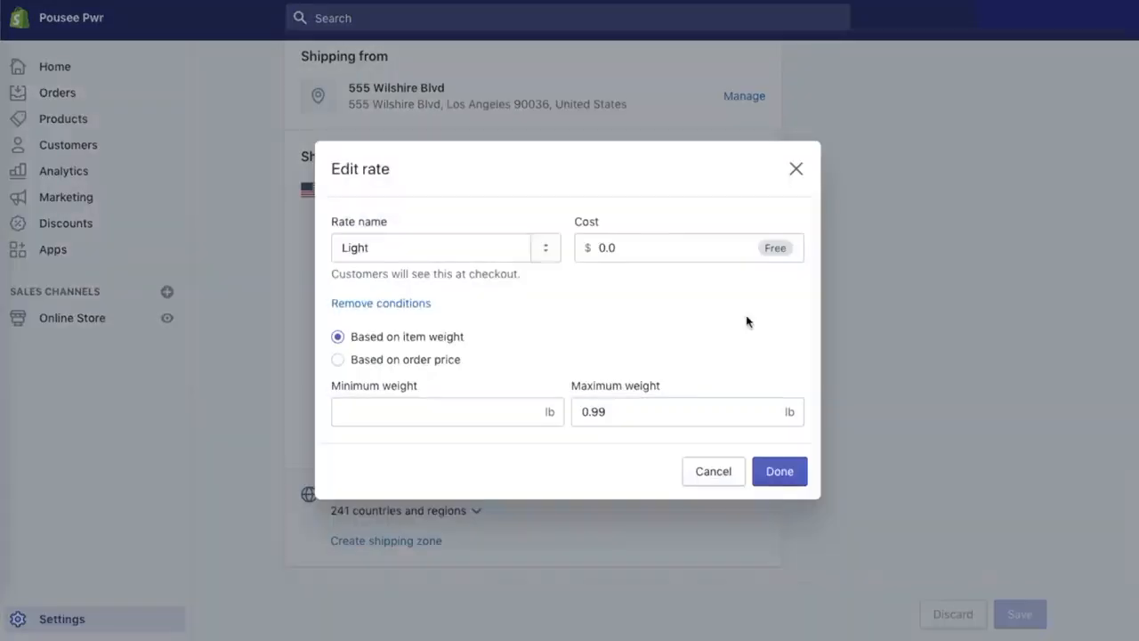
left_click(337, 359)
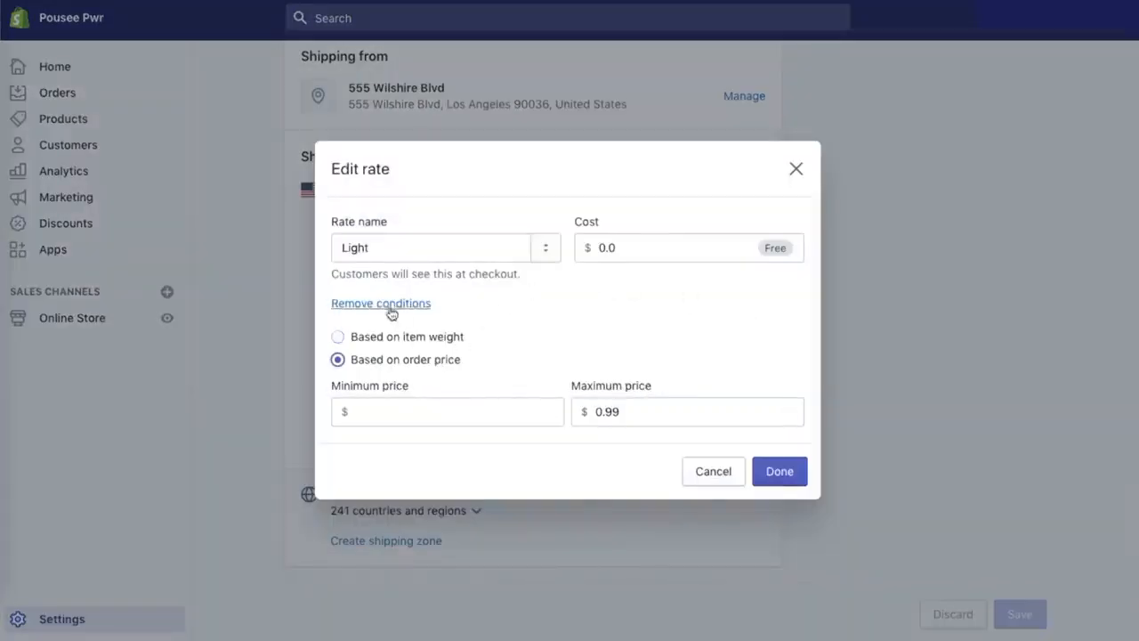
left_click(545, 247)
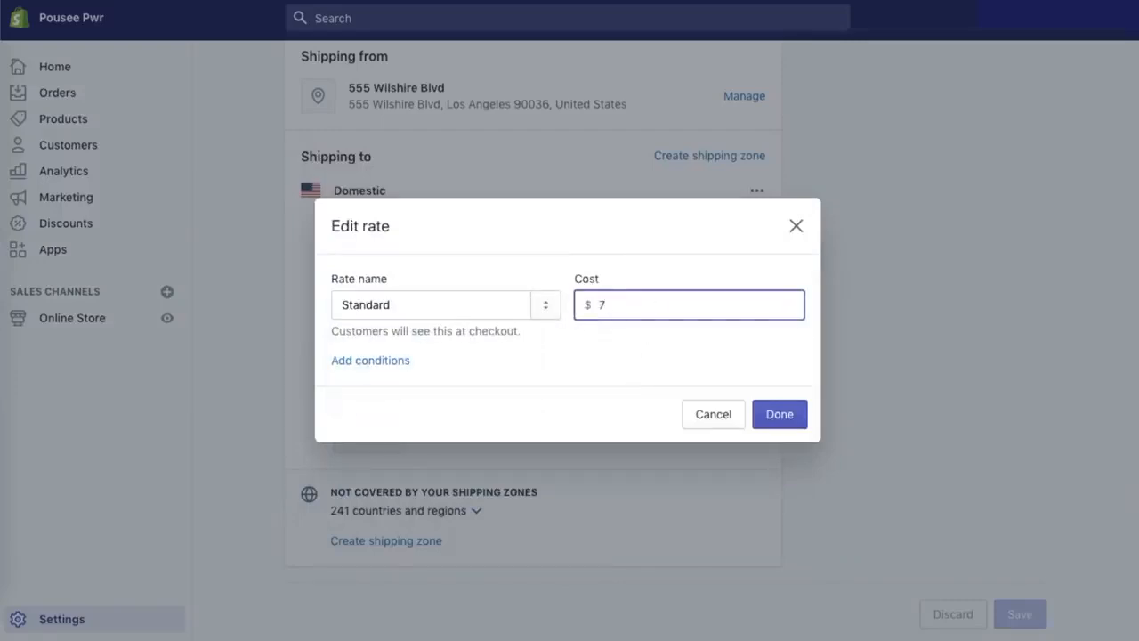
left_click(778, 414)
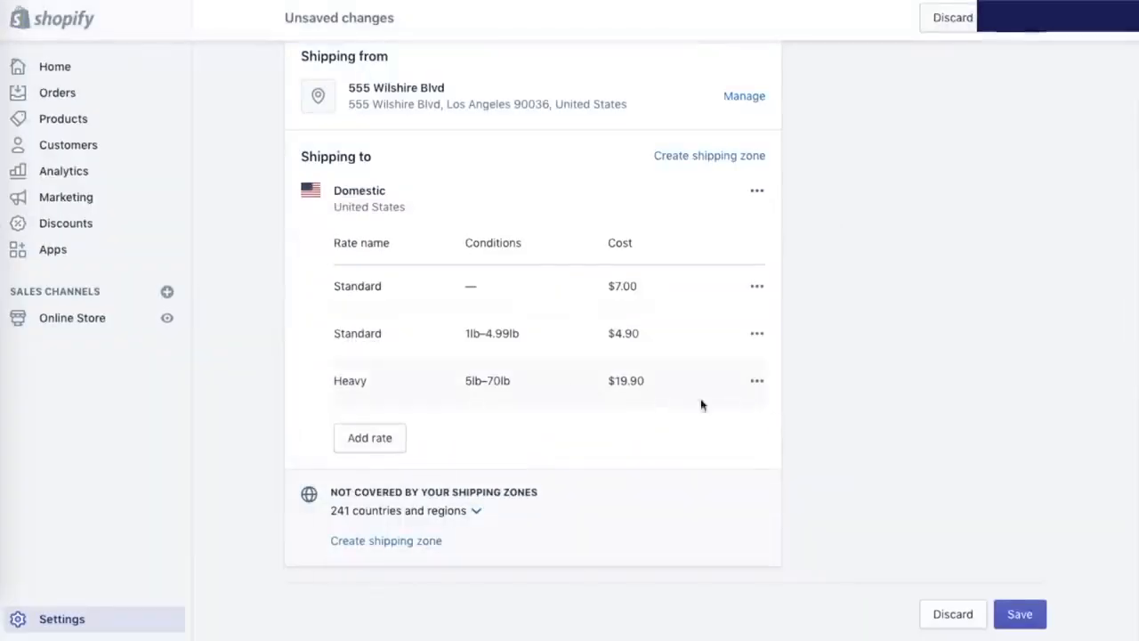
mouse_move(757, 332)
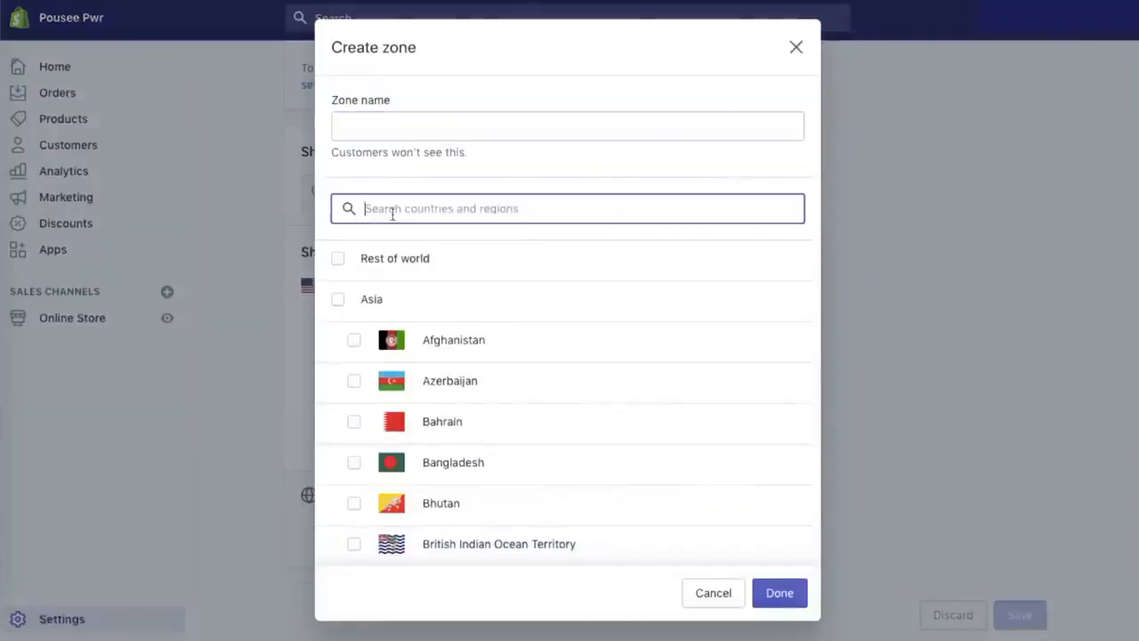
Step: Add countries to the Overseas zone, create the $26.50 International rate, and save
type("can")
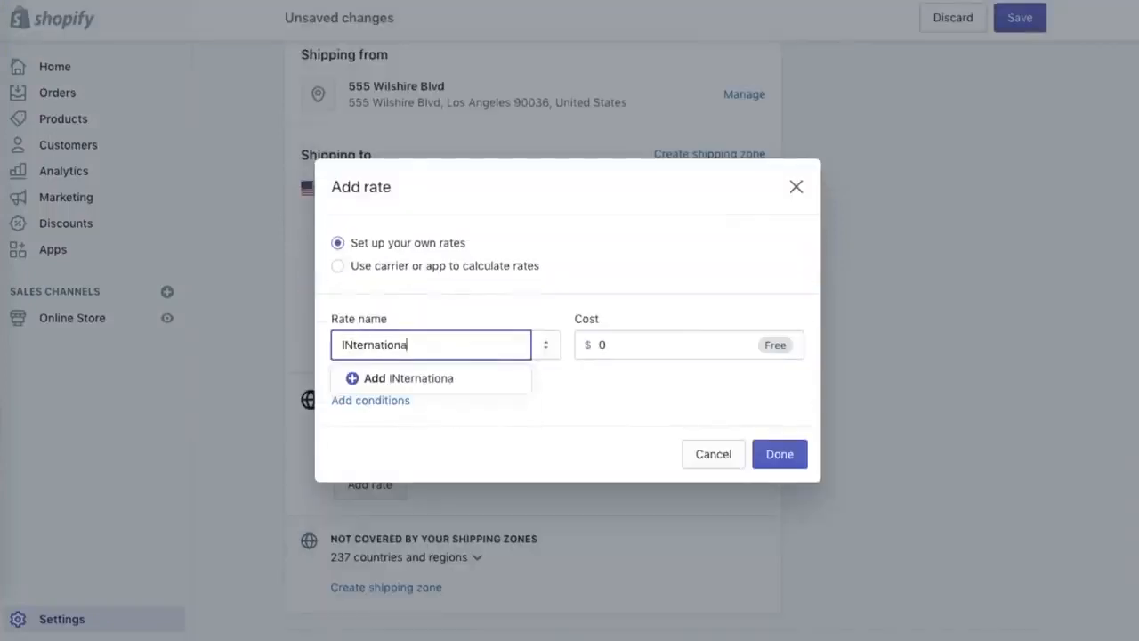
type("International")
left_click(689, 345)
type("26.")
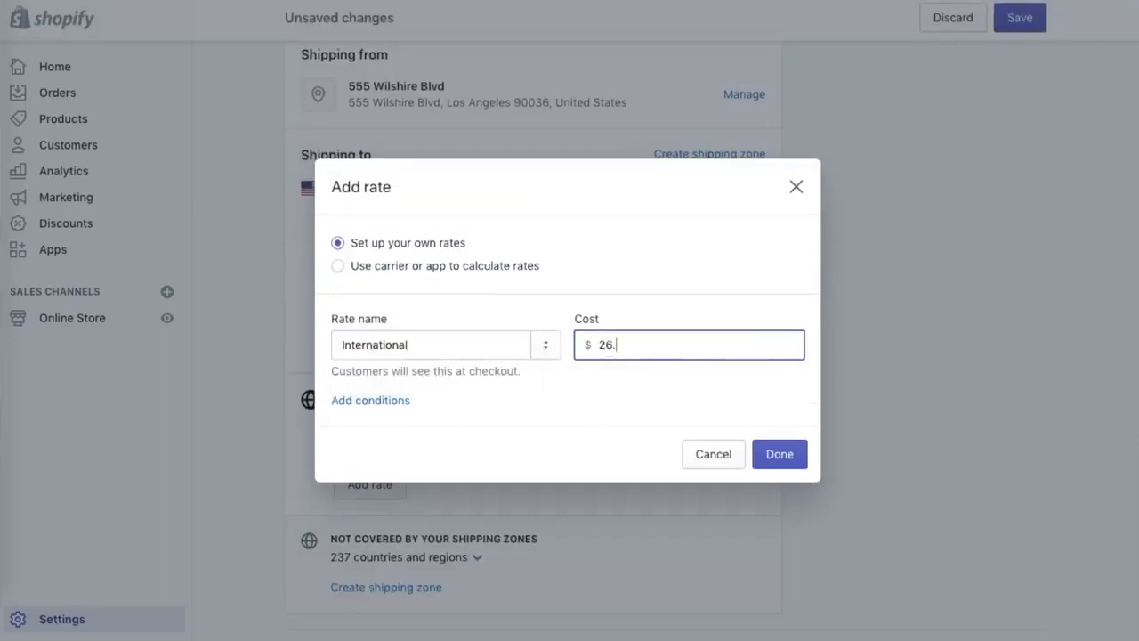
left_click(778, 454)
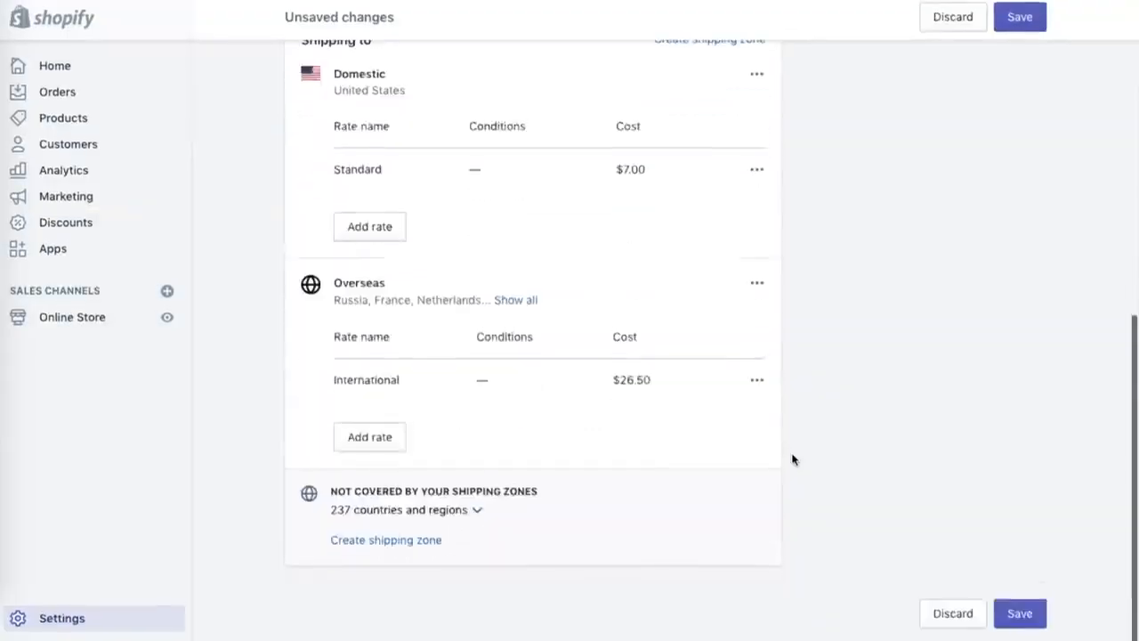
left_click(1020, 17)
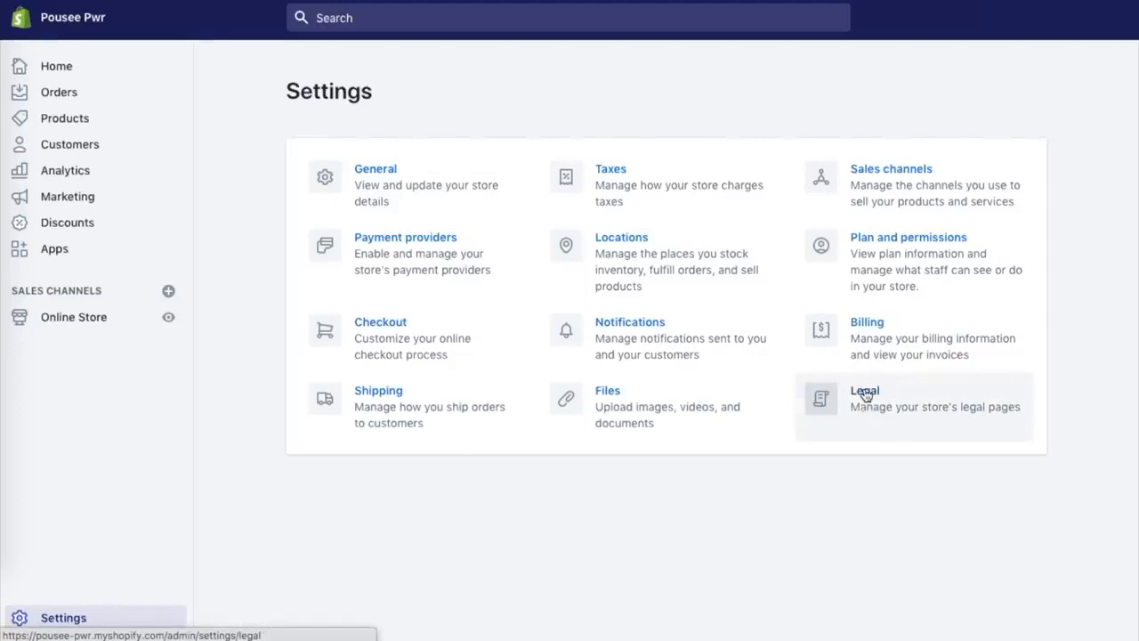
Step: Fill the refund policy from its template and select the unreceived-refund sentence for removal
left_click(863, 389)
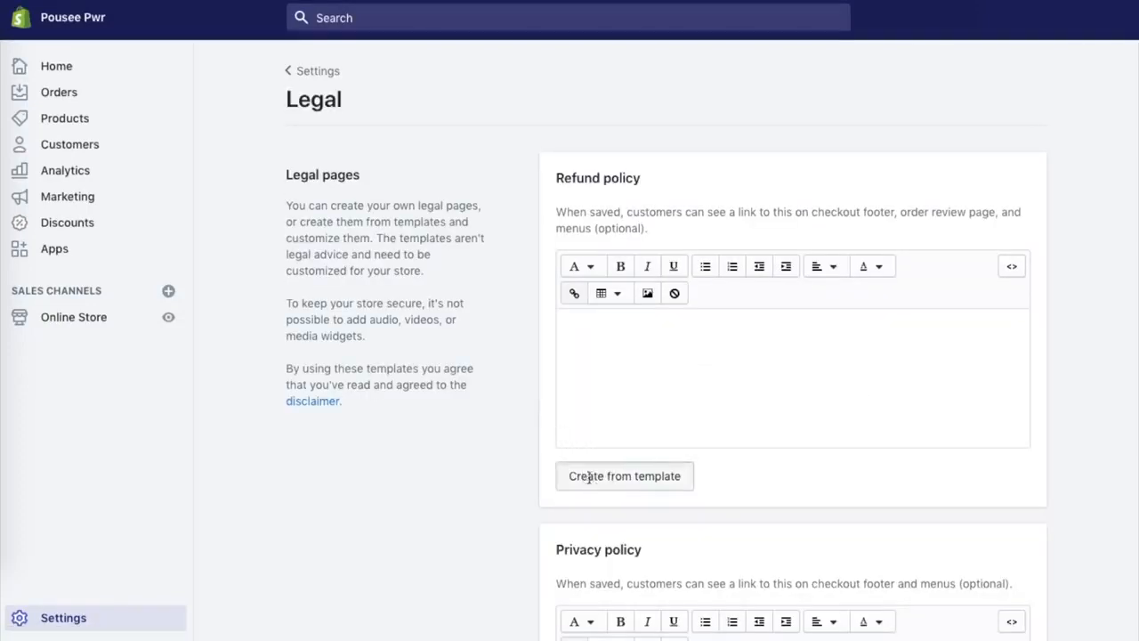
left_click(625, 475)
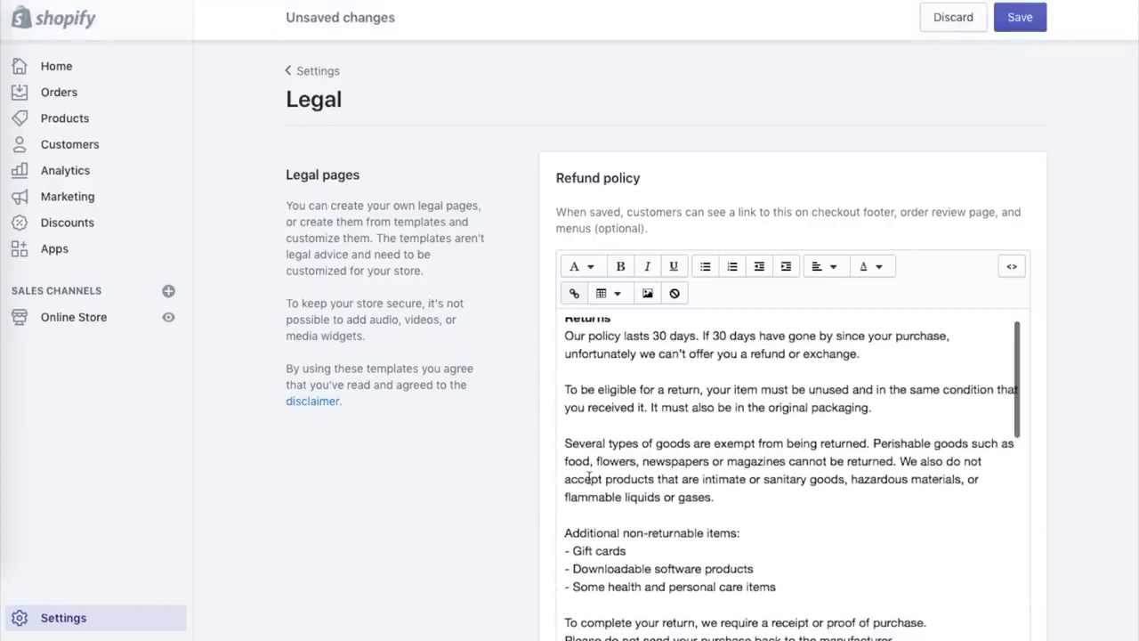
scroll("down", 3)
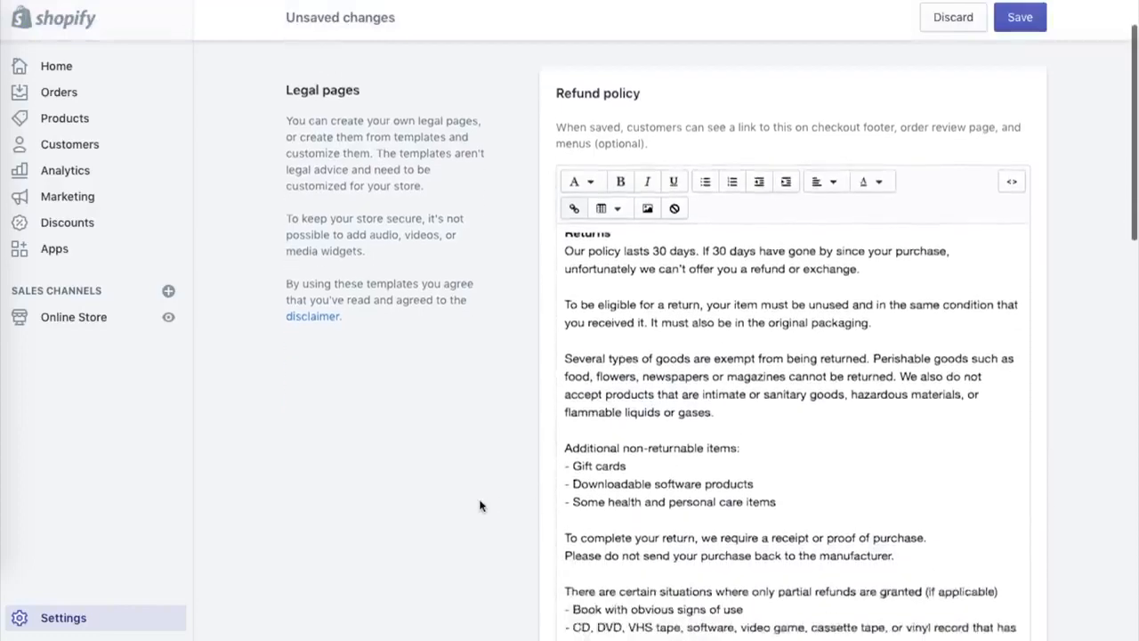
scroll("down", 3)
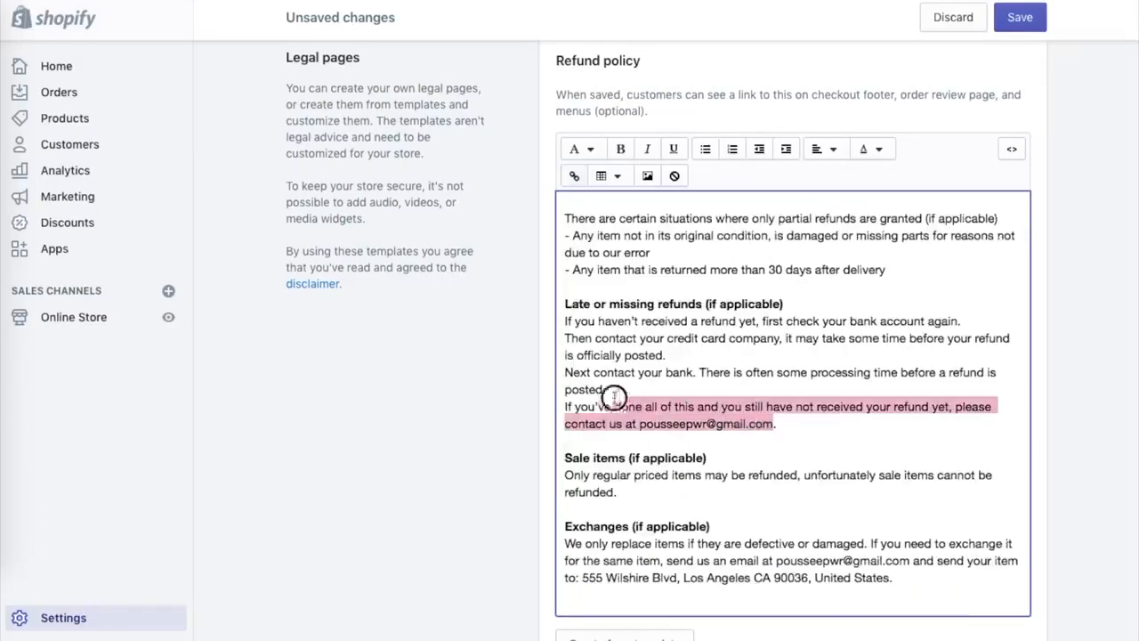
left_click_drag(614, 396, 541, 306)
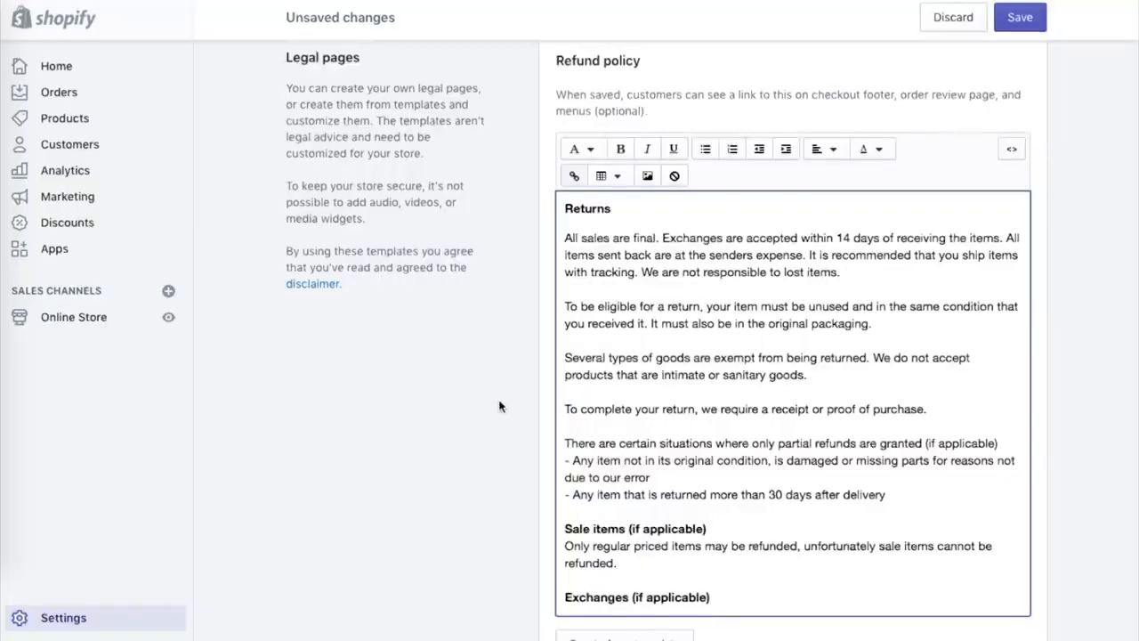
scroll("down", 3)
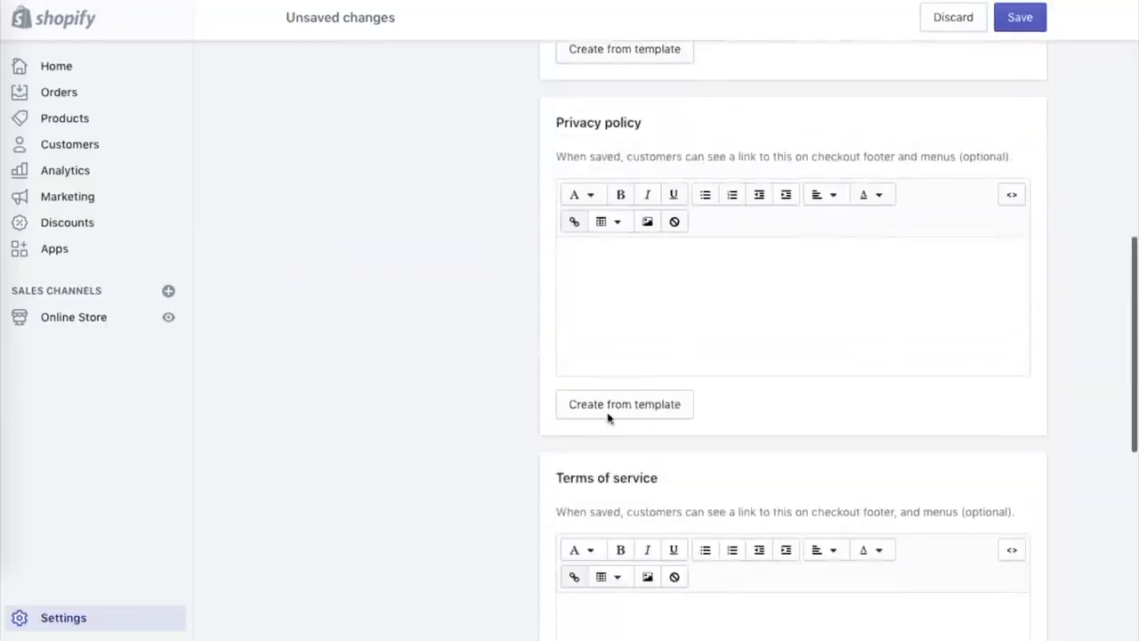
Step: Fill terms of service from template and type 'All sales are final…' as the shipping policy
scroll("down", 3)
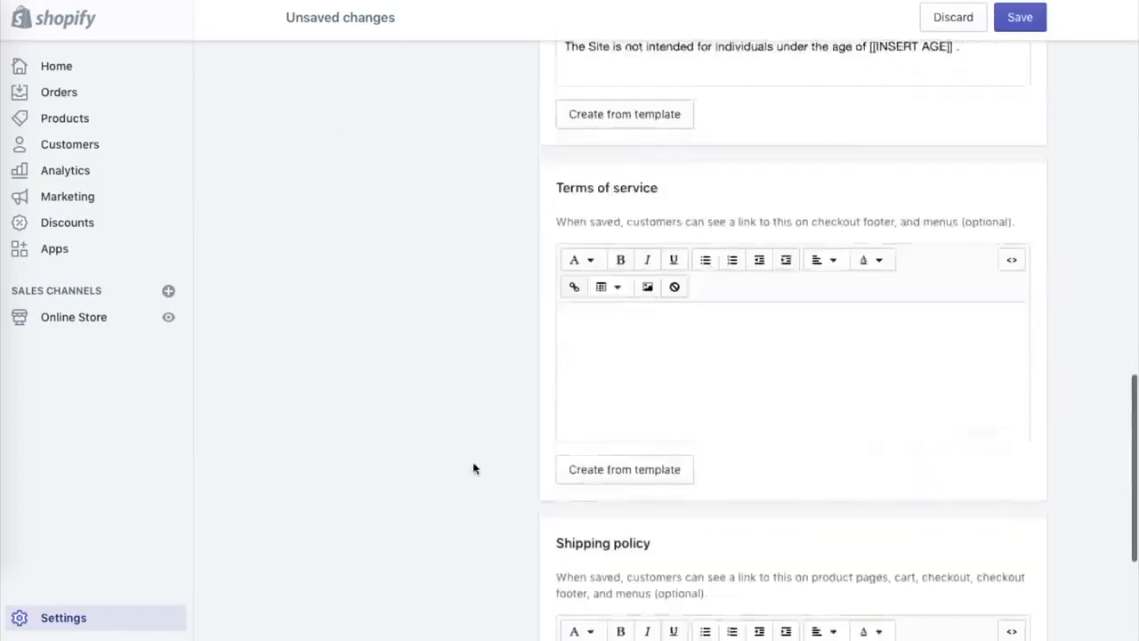
left_click(624, 469)
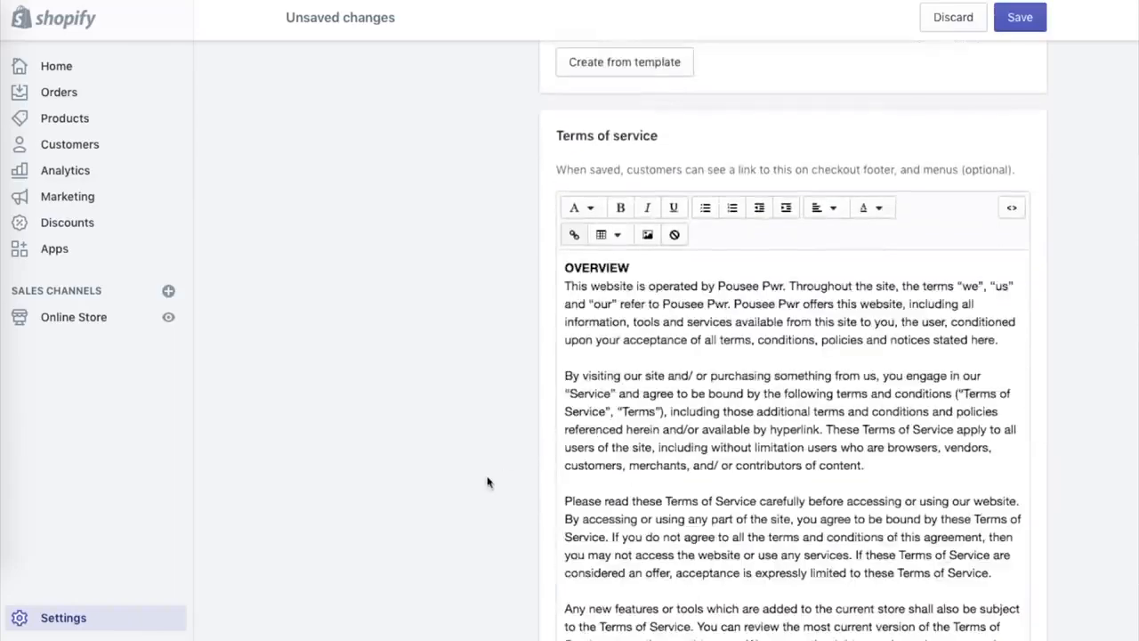
scroll("down", 3)
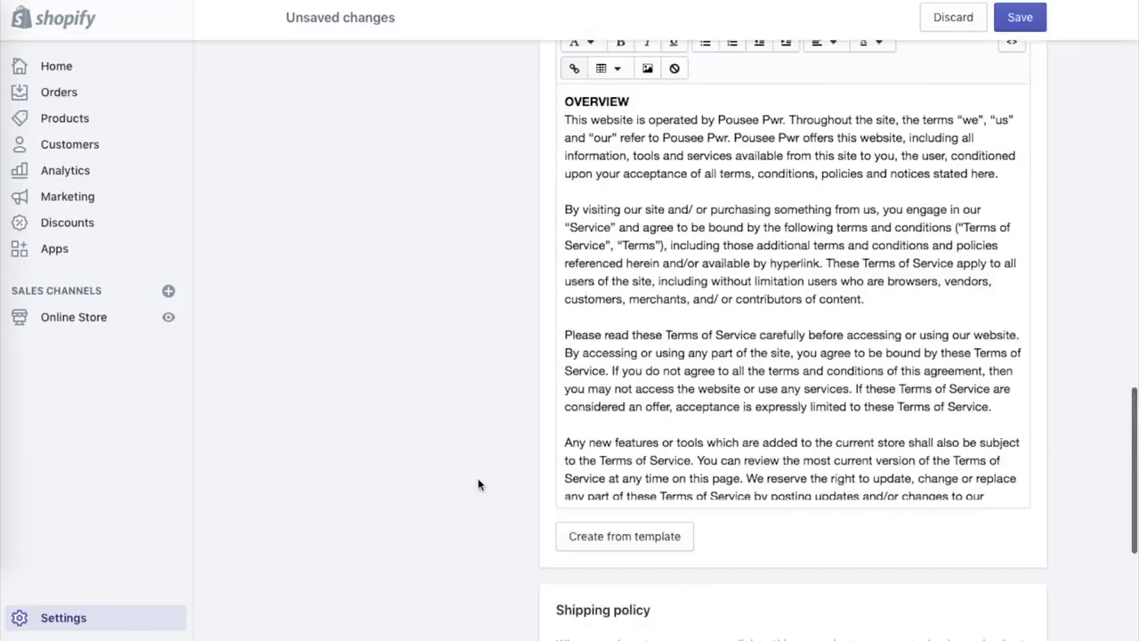
scroll("down", 3)
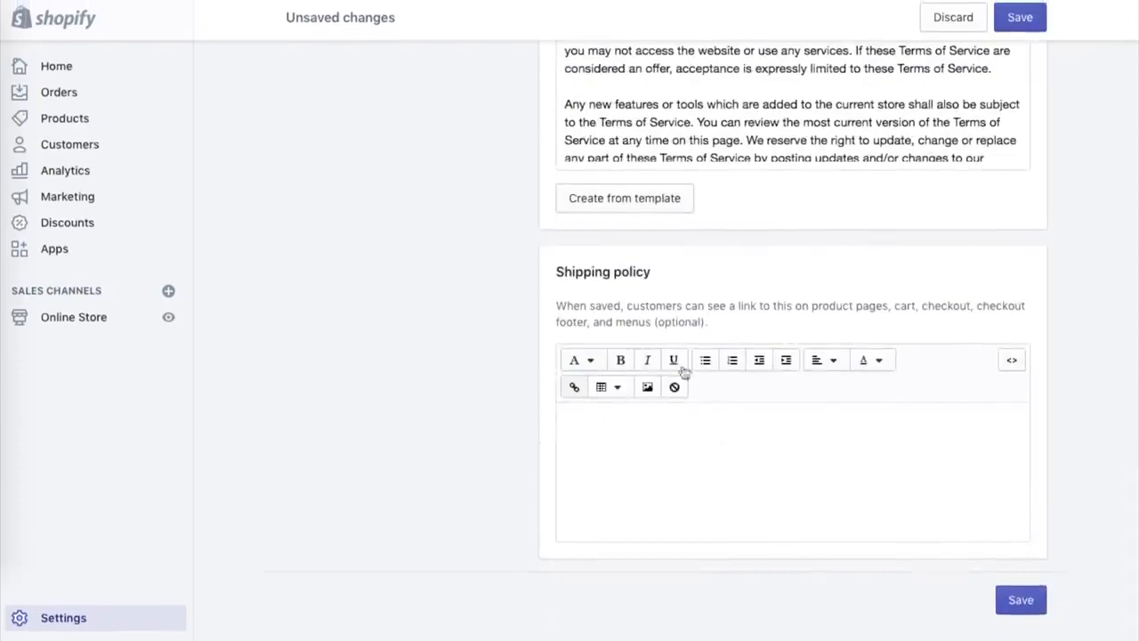
type("All sales are final. Exchanges are accepted within 14 days of receiving the items. All items sent back are at the senders expense. It is recommended that you ship items with tracking. We are not responsible to lost items.")
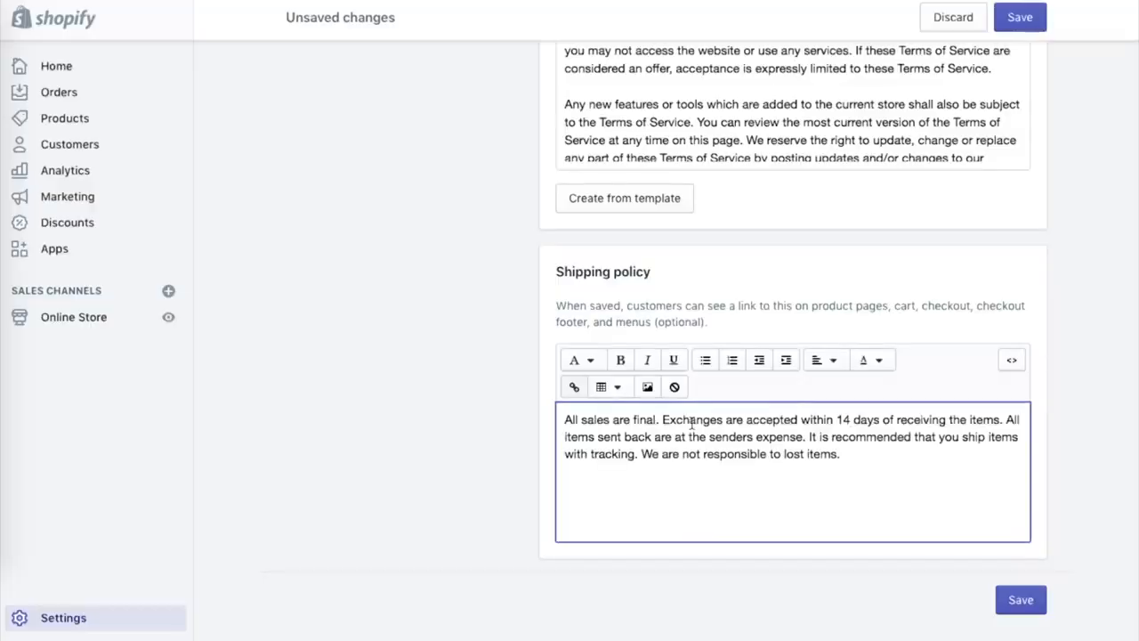